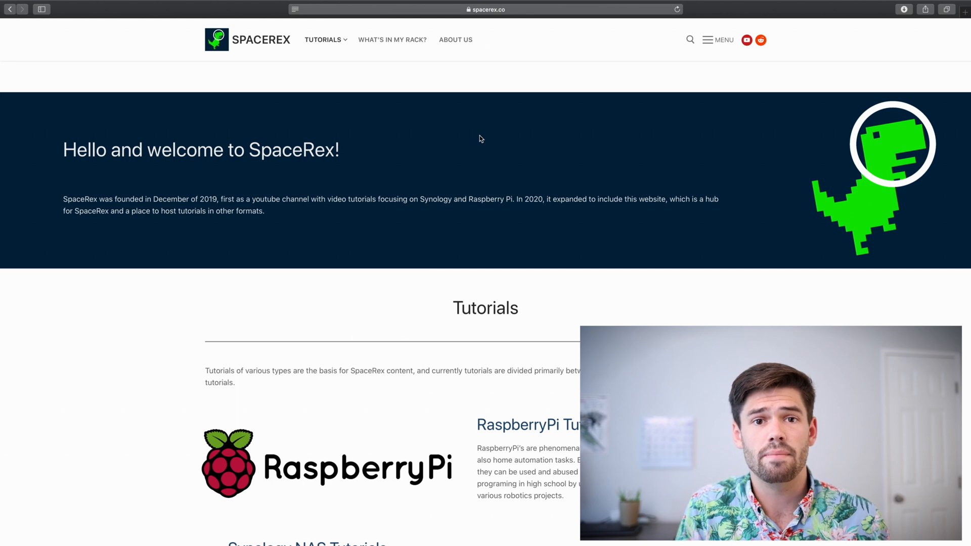
pyautogui.moveTo(520, 145)
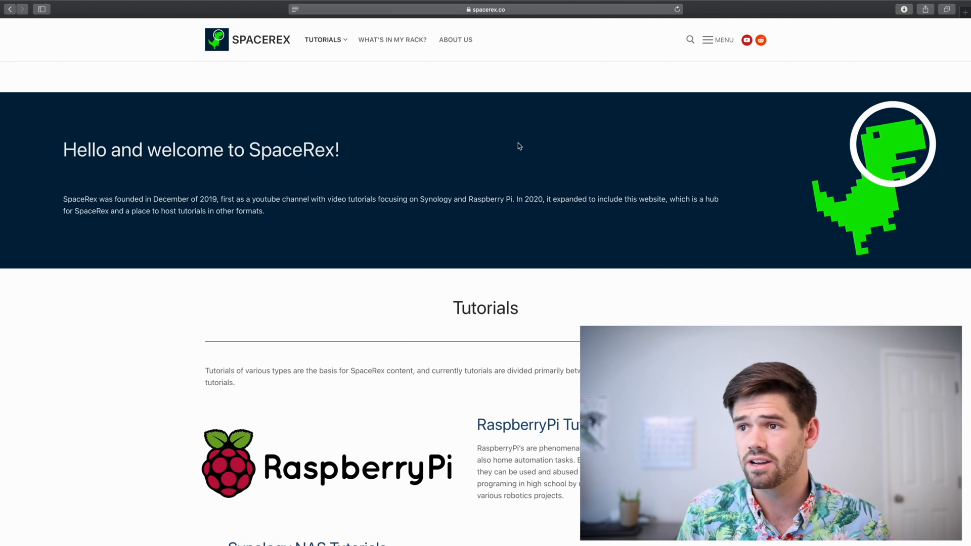
pyautogui.moveTo(523, 131)
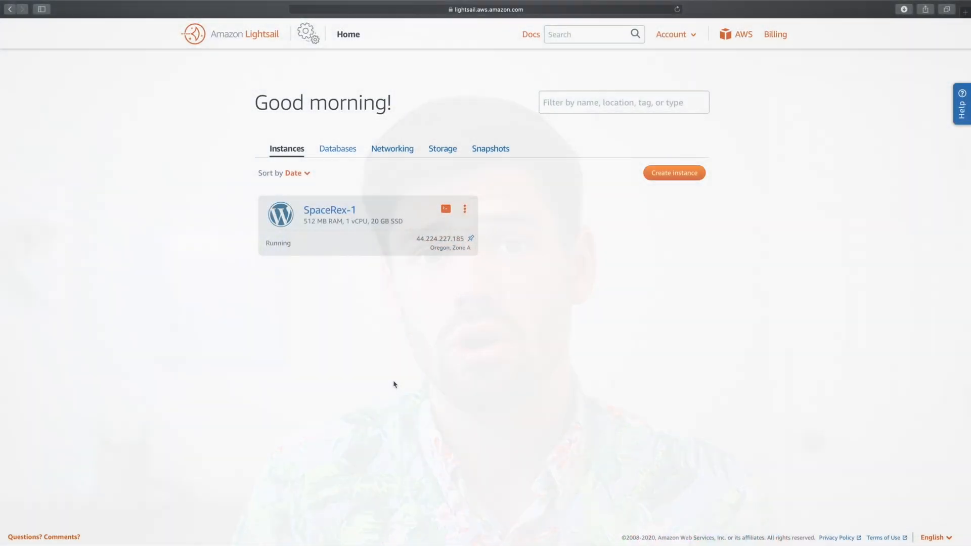
# Open the SpaceRex-1 instance's Connect page showing SSH details and IP 44.224.227.185.
pyautogui.doubleClick(330, 211)
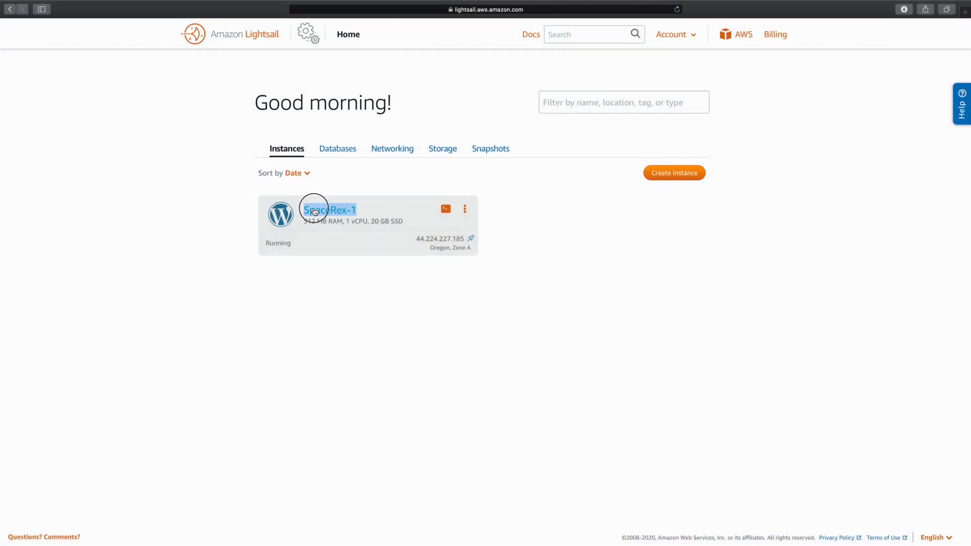
pyautogui.click(314, 211)
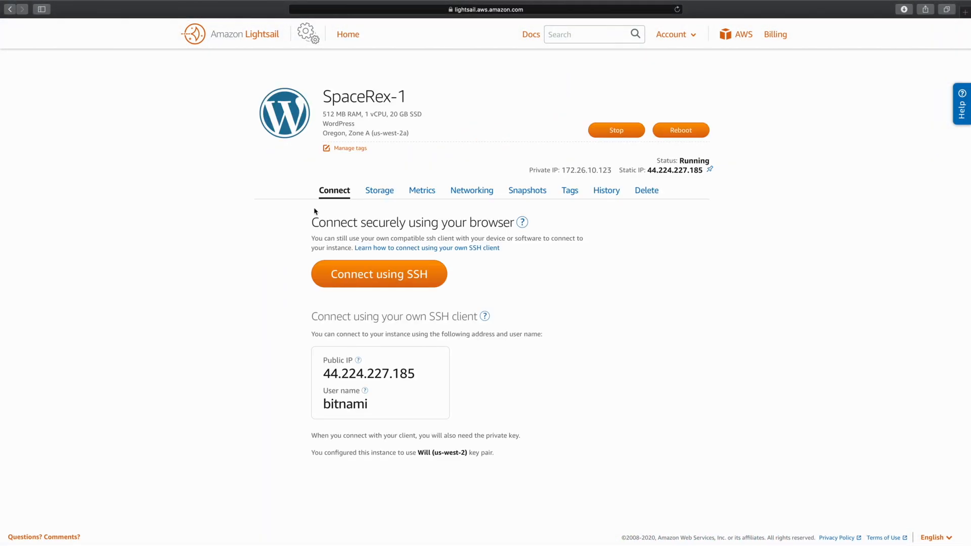
pyautogui.click(422, 190)
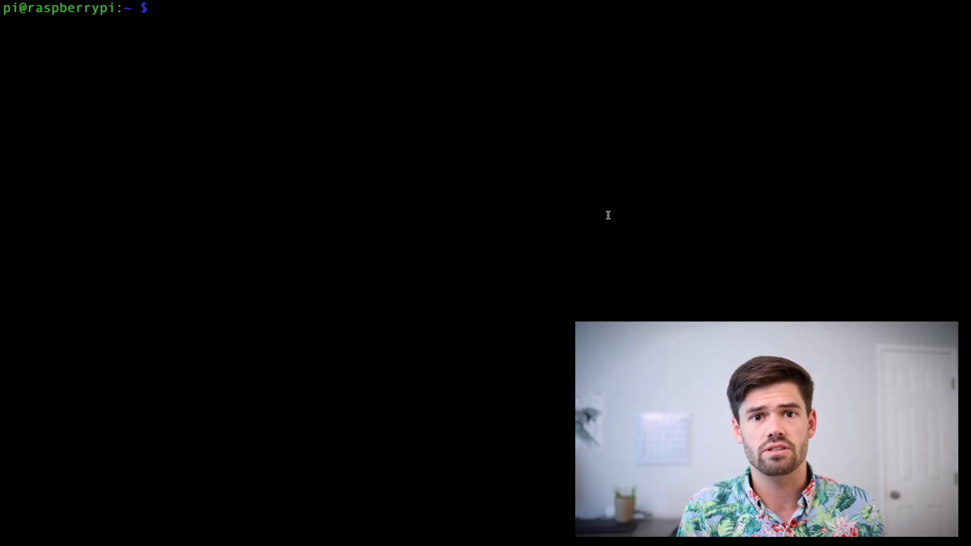
# Update the package lists and install apache2, answering Y to confirm.
pyautogui.write('sudo apt ud')
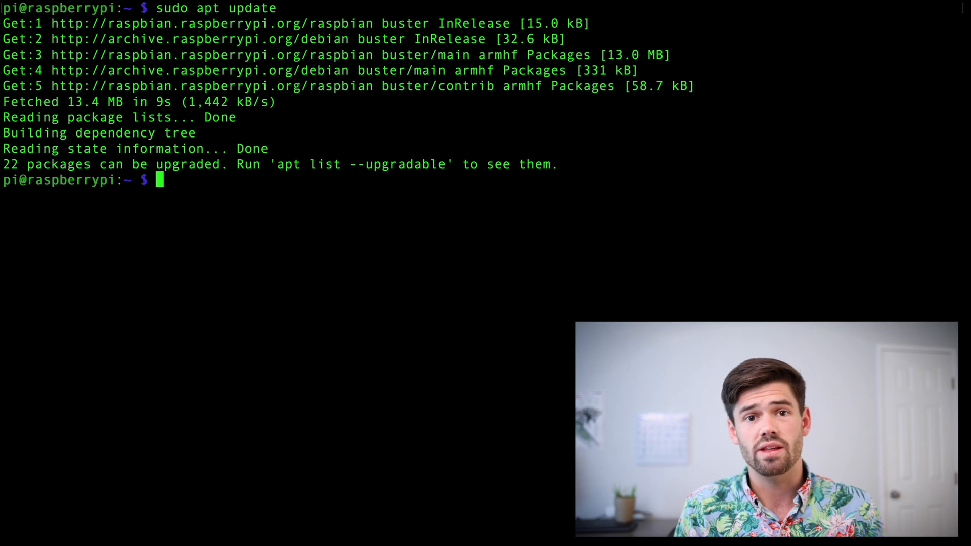
pyautogui.write('sudo apt in')
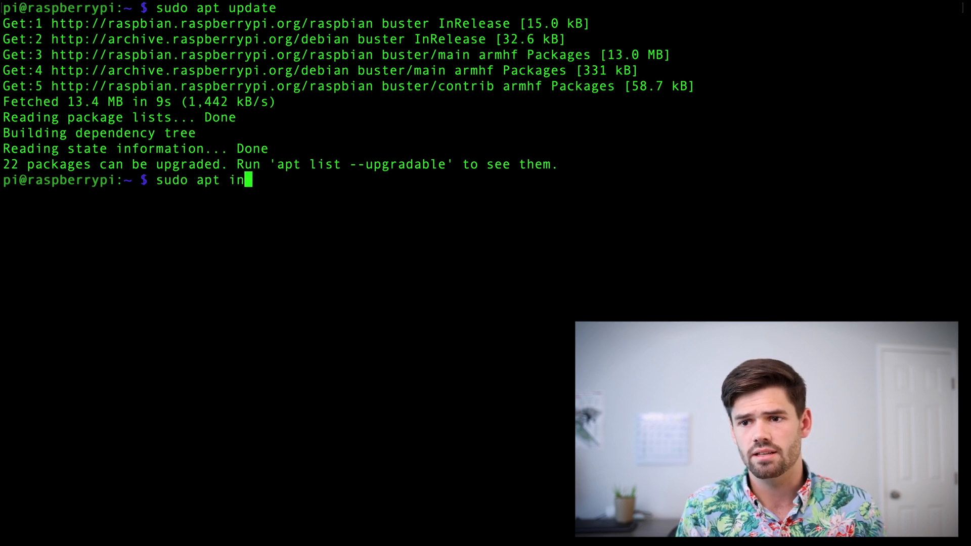
pyautogui.write('stall apchi')
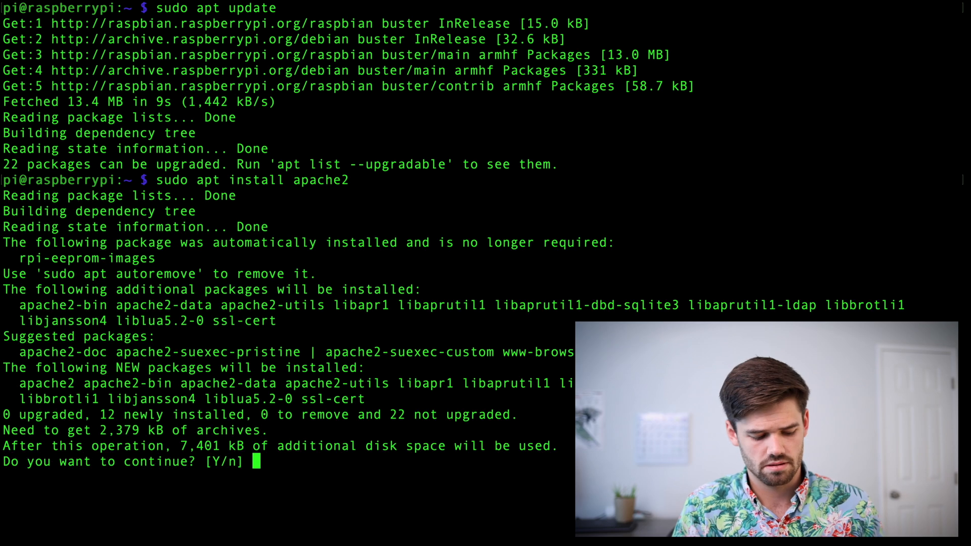
pyautogui.write('y')
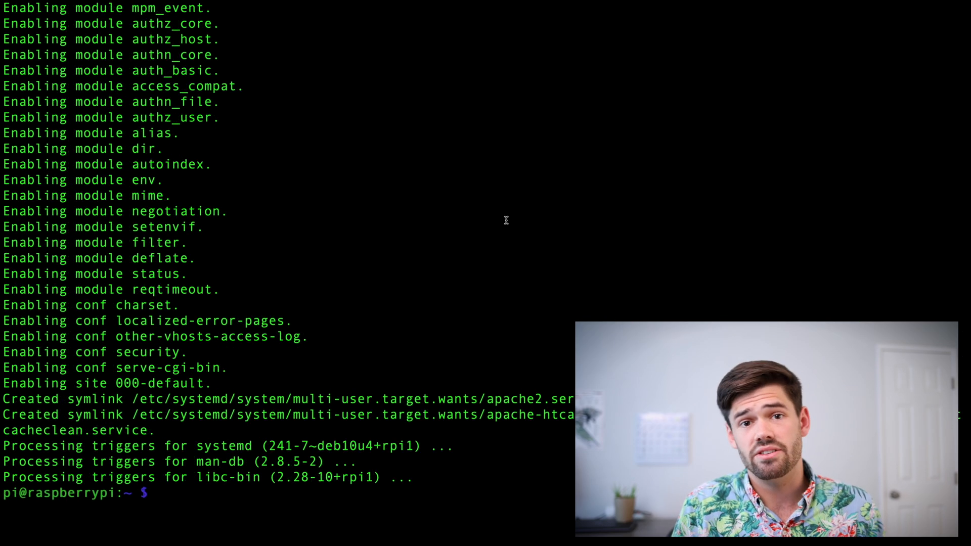
# Start installing php by editing the previous apache2 install command.
pyautogui.write('sudo apt install apache2')
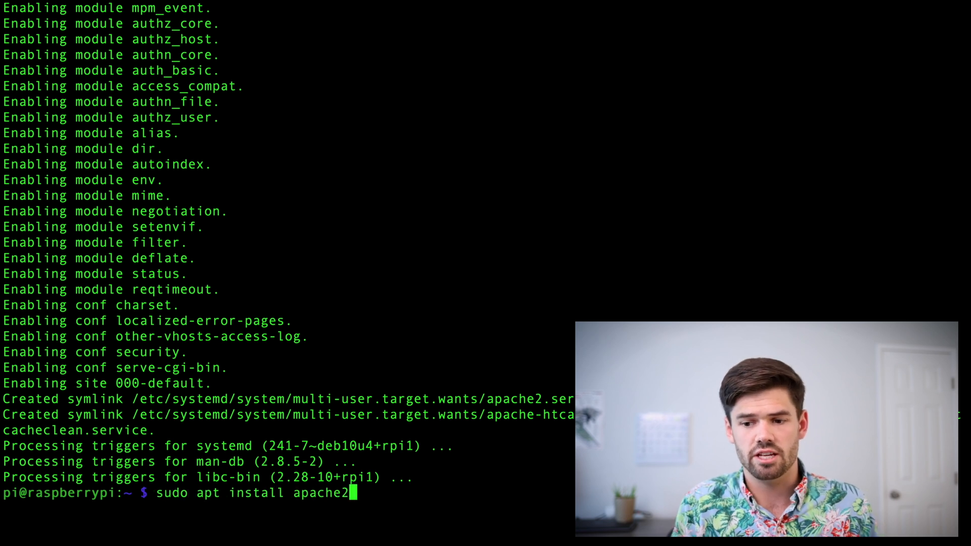
pyautogui.press('BackSpace')
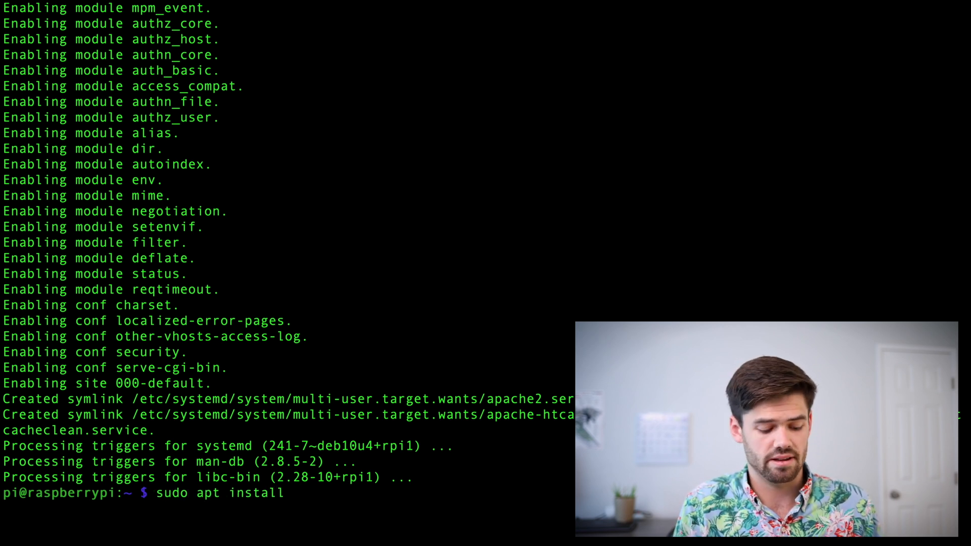
pyautogui.write('php')
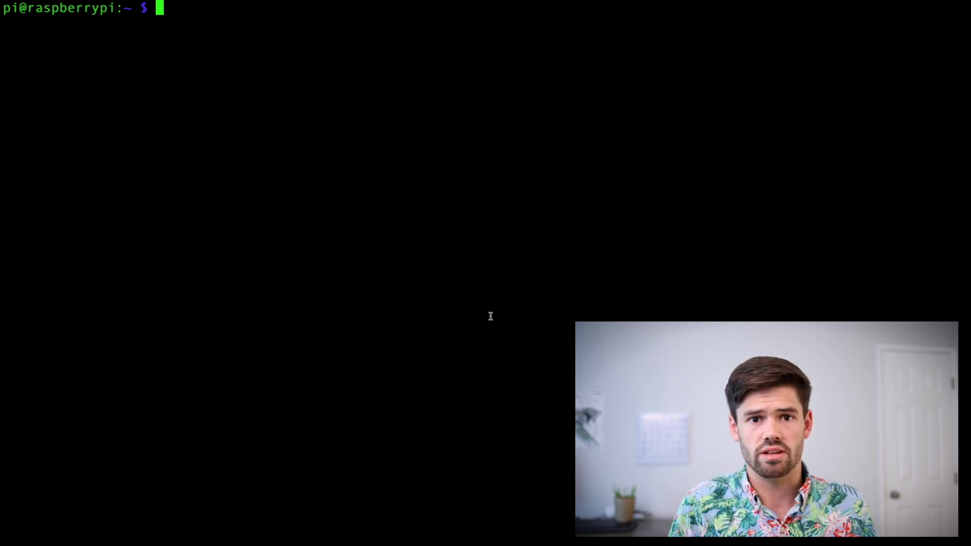
# Install mariadb-server-10.3 via Tab-completed apt command and begin the next sudo command.
pyautogui.write('sudo apt install mariadb-server-10.3')
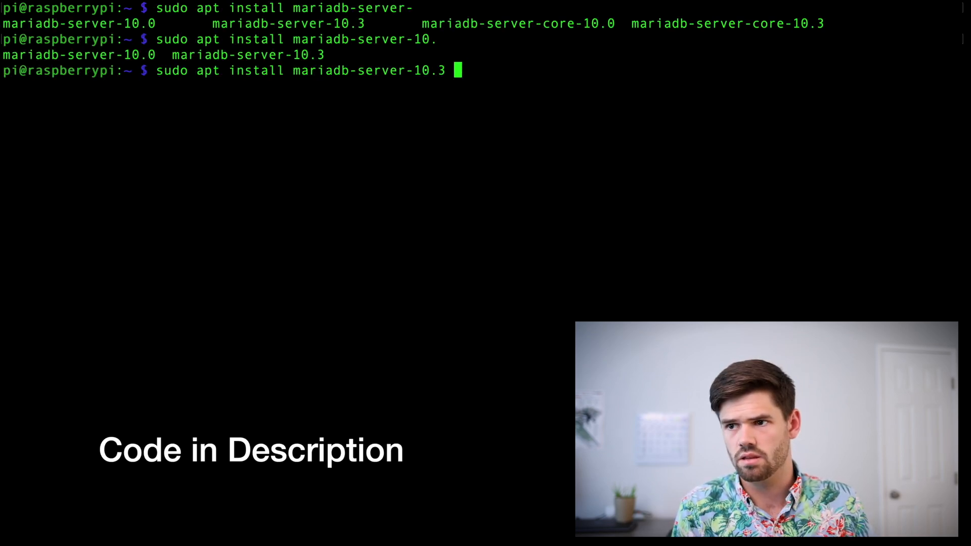
pyautogui.press('Return')
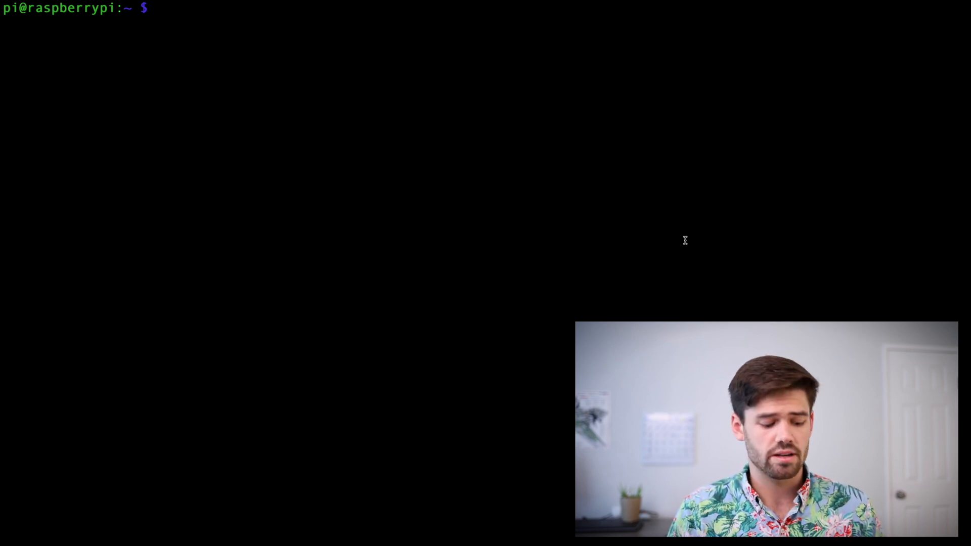
pyautogui.write('sudo mysql')
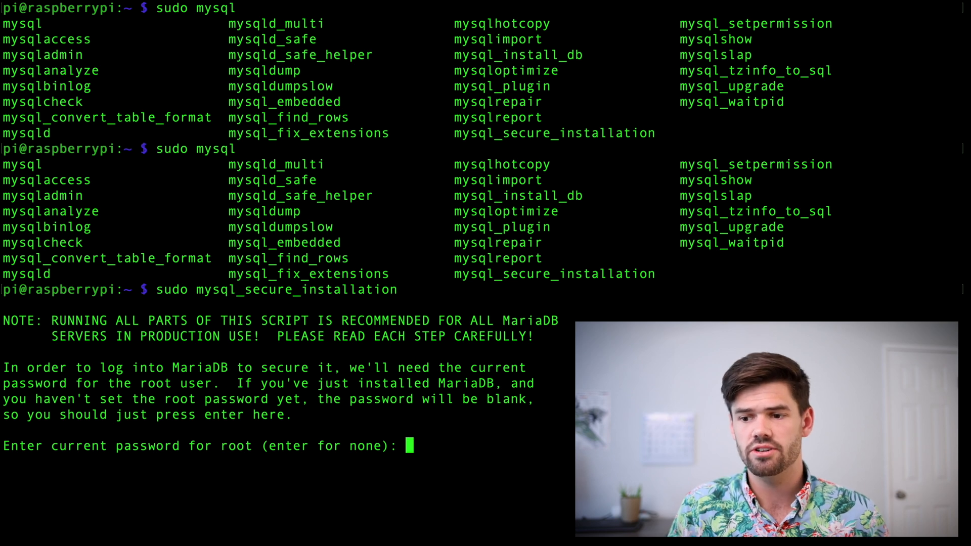
# Run mysql_secure_installation, accept the blank current password and set a new root password.
pyautogui.press('enter')
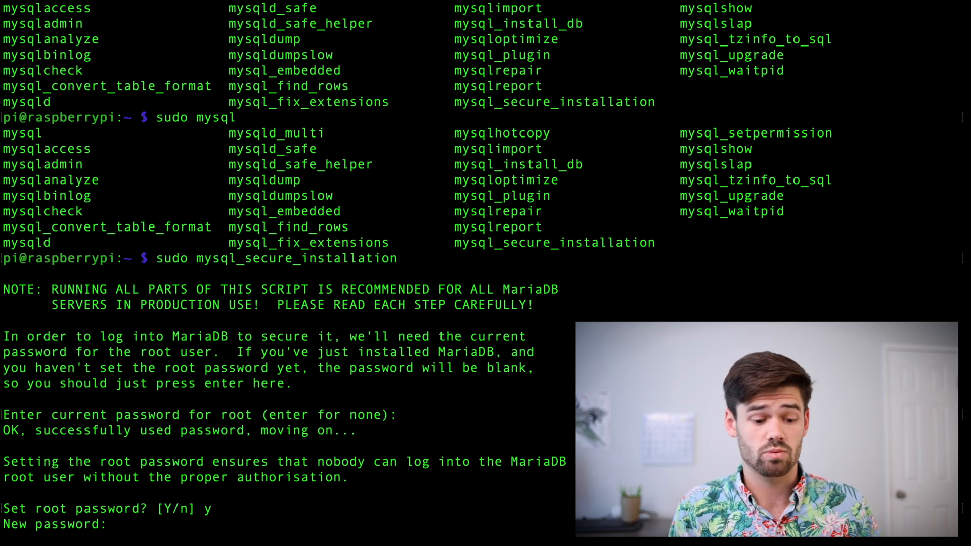
pyautogui.press('Enter')
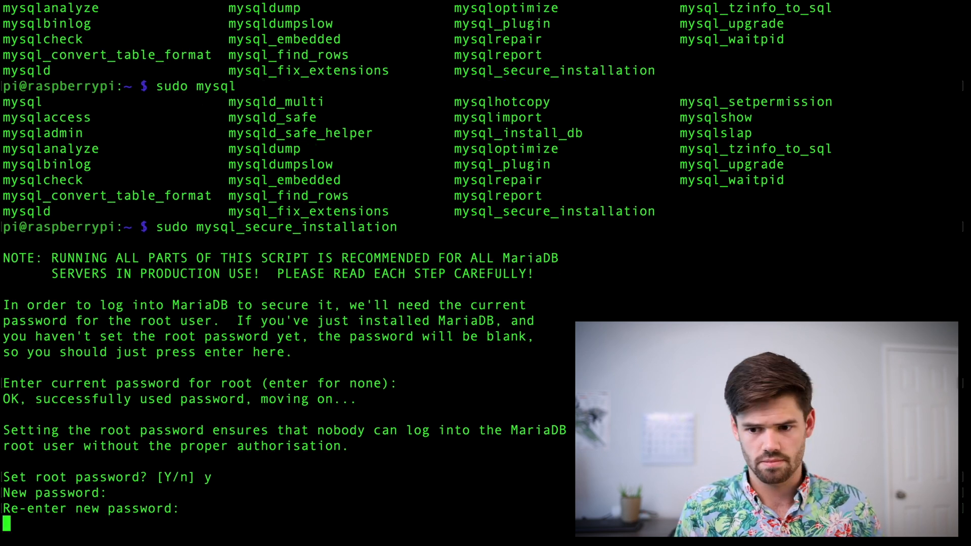
pyautogui.press('Enter')
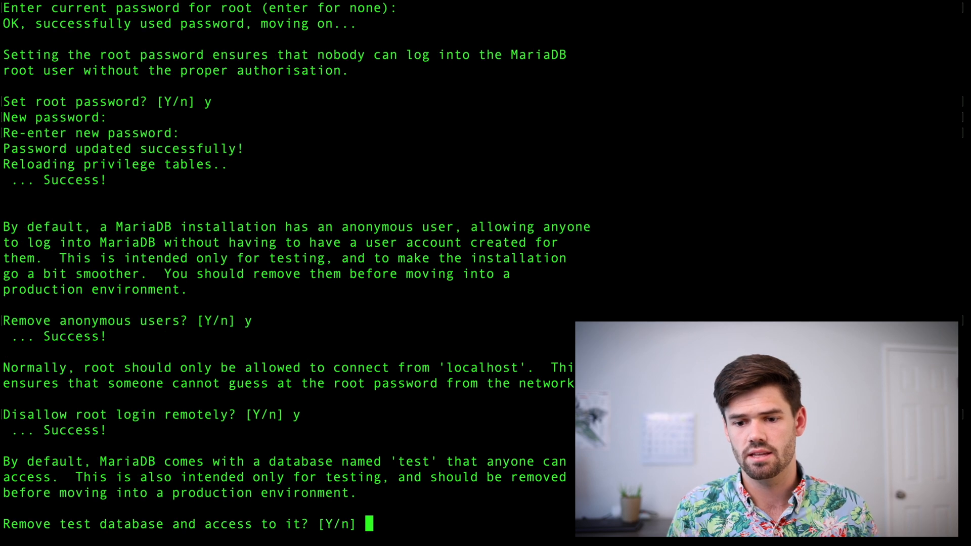
# Answer y to remove anonymous users, test database and disallow remote root login.
pyautogui.write('y')
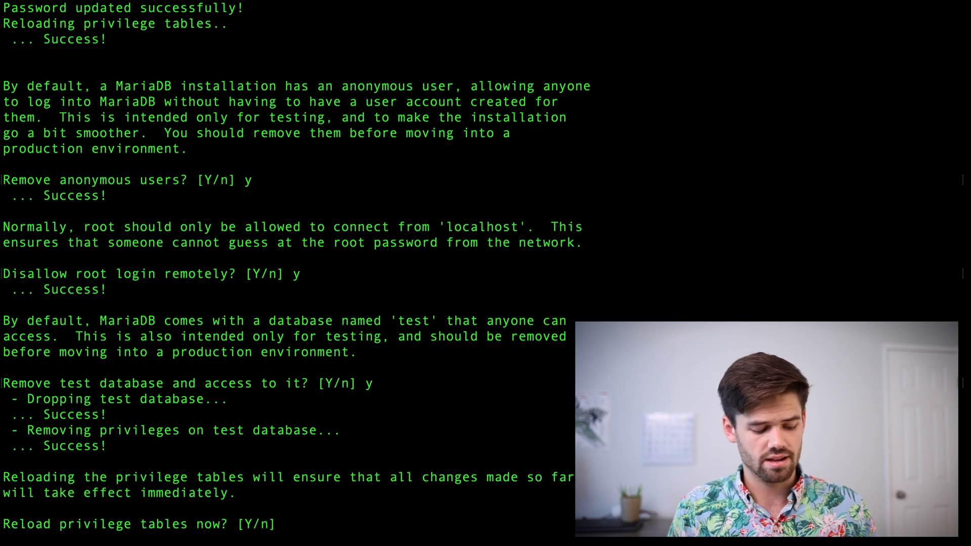
pyautogui.write('y')
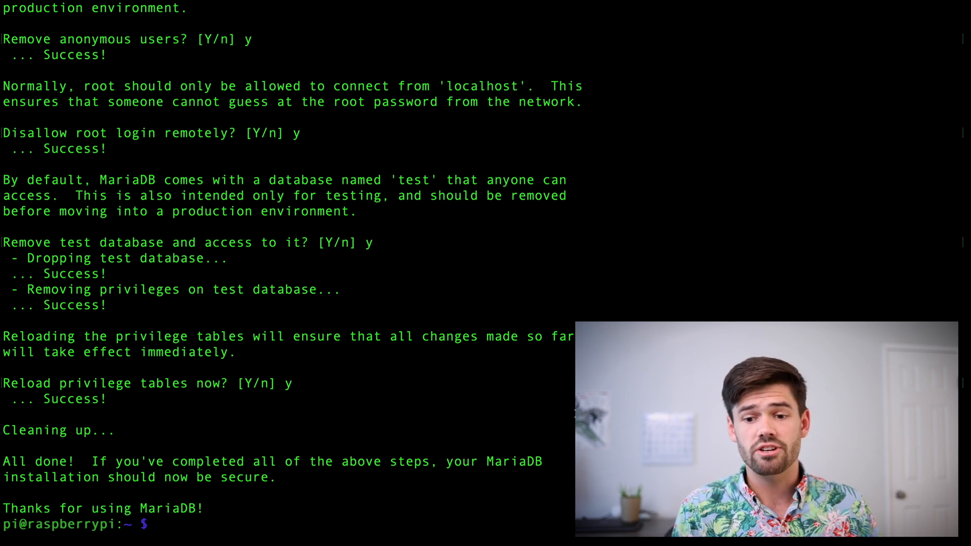
pyautogui.write('sudo m')
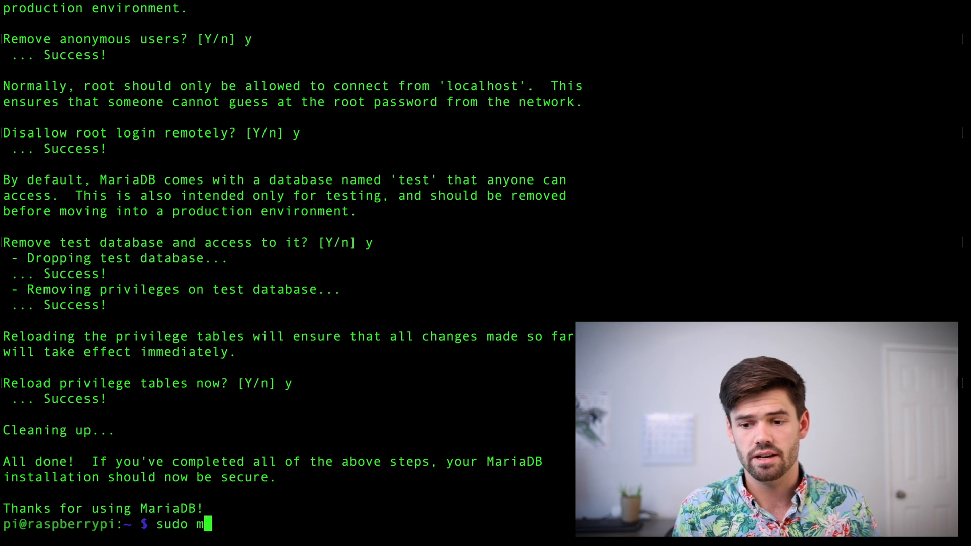
# Log into MariaDB as root with sudo mysql -uroot -p.
pyautogui.write('ysql')
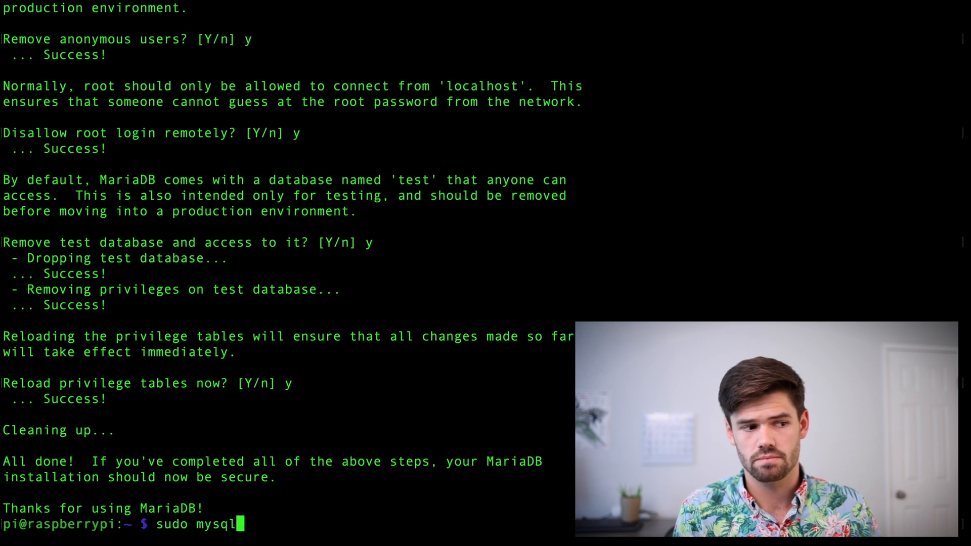
pyautogui.write('-ur')
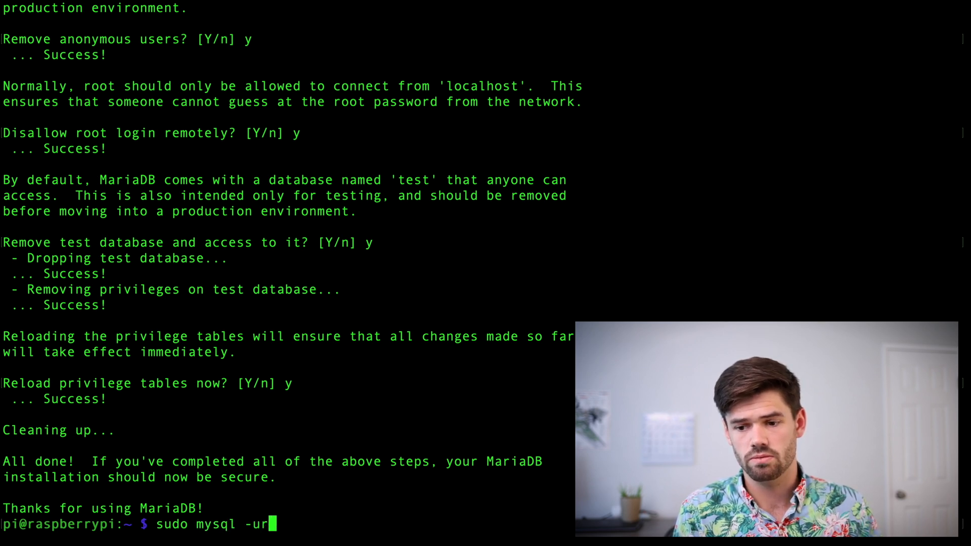
pyautogui.write('oot -p')
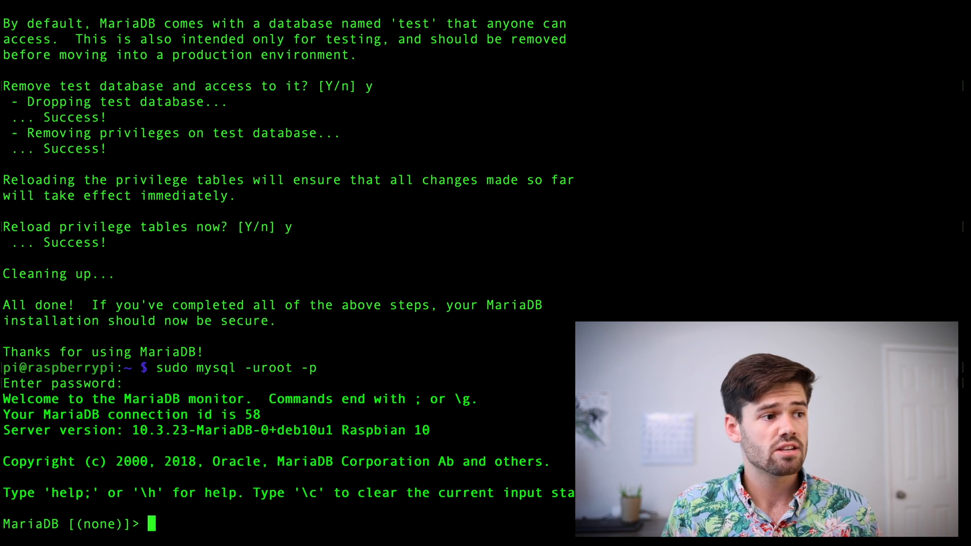
pyautogui.write('create database w')
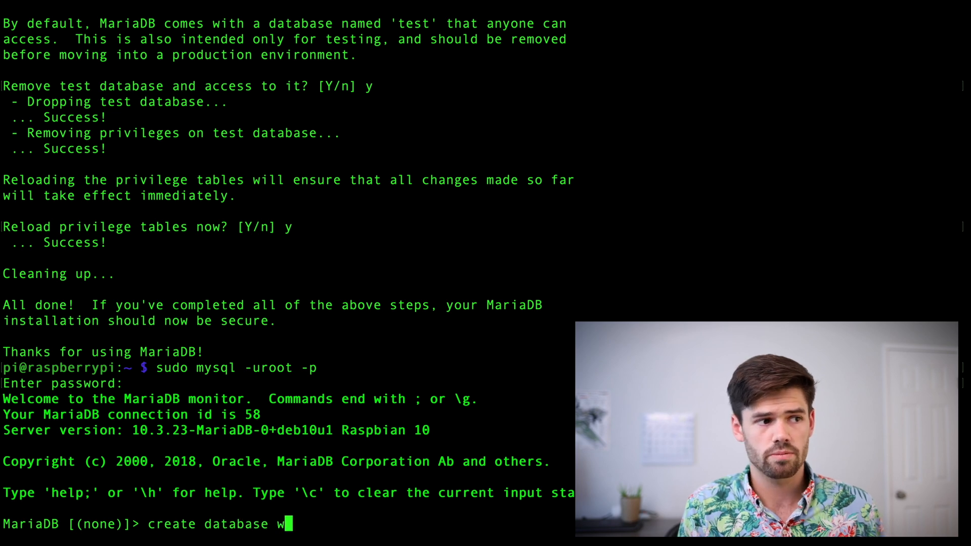
pyautogui.write('ordpress;')
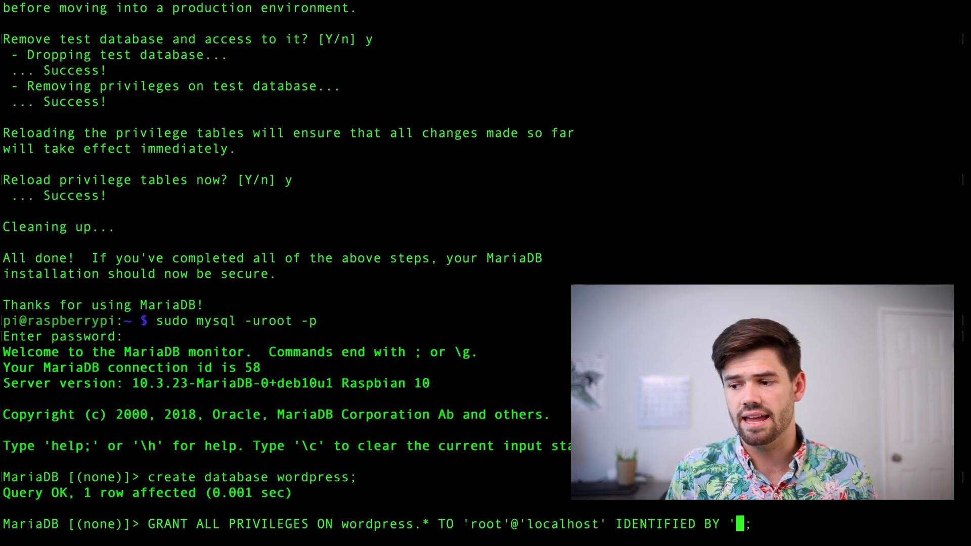
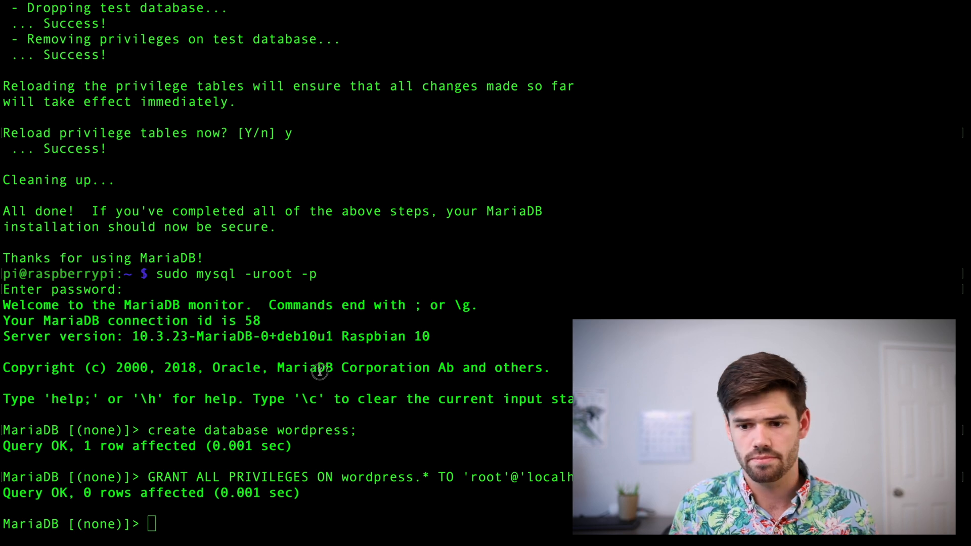
pyautogui.write('FLUSH PRIVILEGES;')
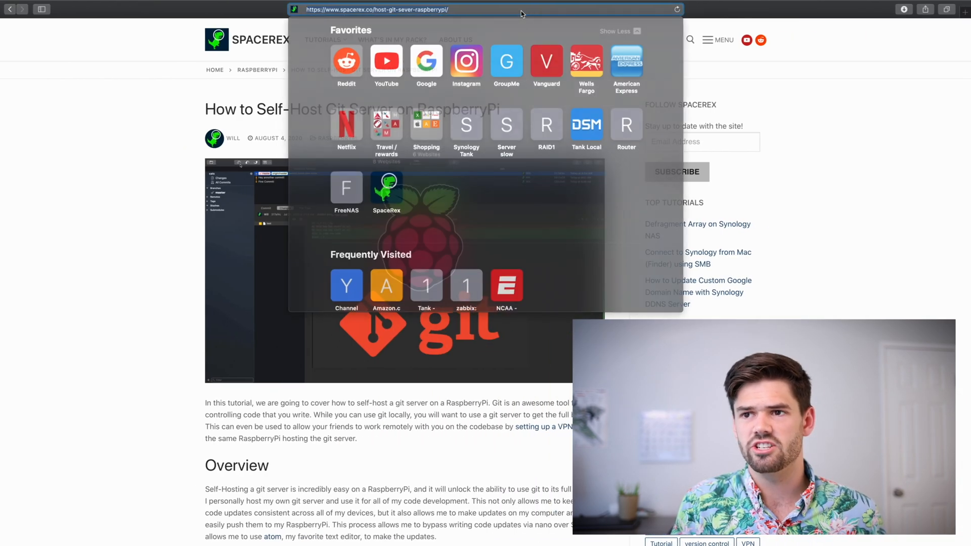
# Load the Pi's address 10.0.0.130 in Safari to show the Apache2 default page.
pyautogui.write('10.0.0.1')
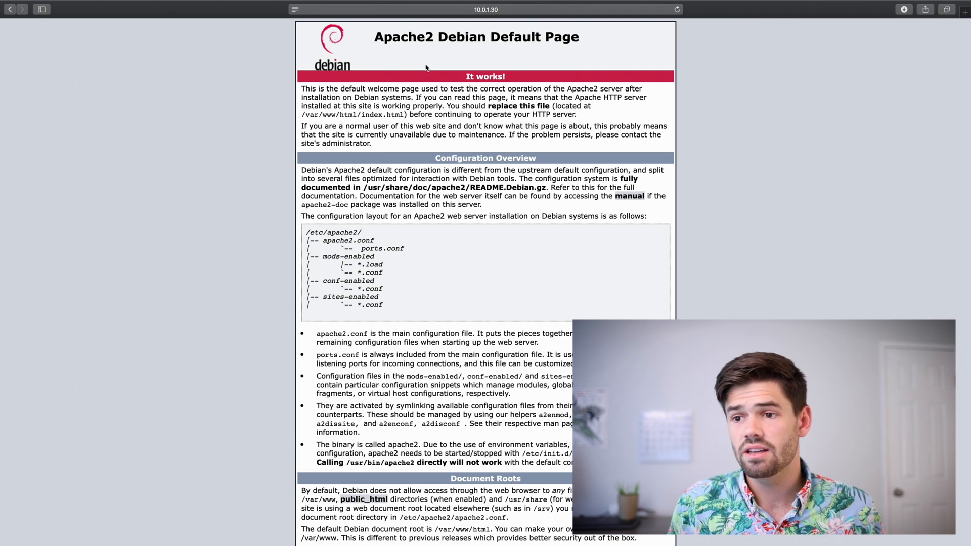
pyautogui.moveTo(528, 339)
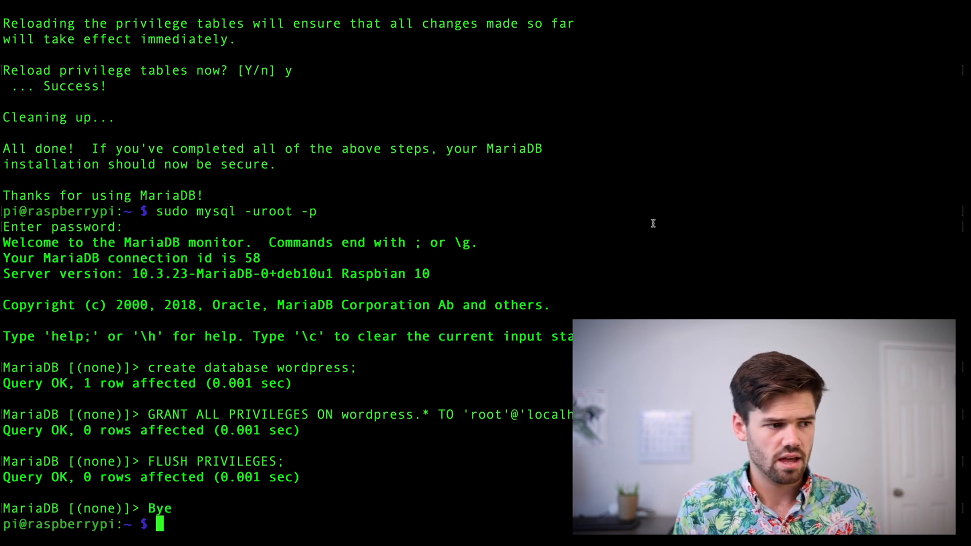
# Empty /var/www/html with sudo rm * -r and list it to confirm.
pyautogui.write('cd /var')
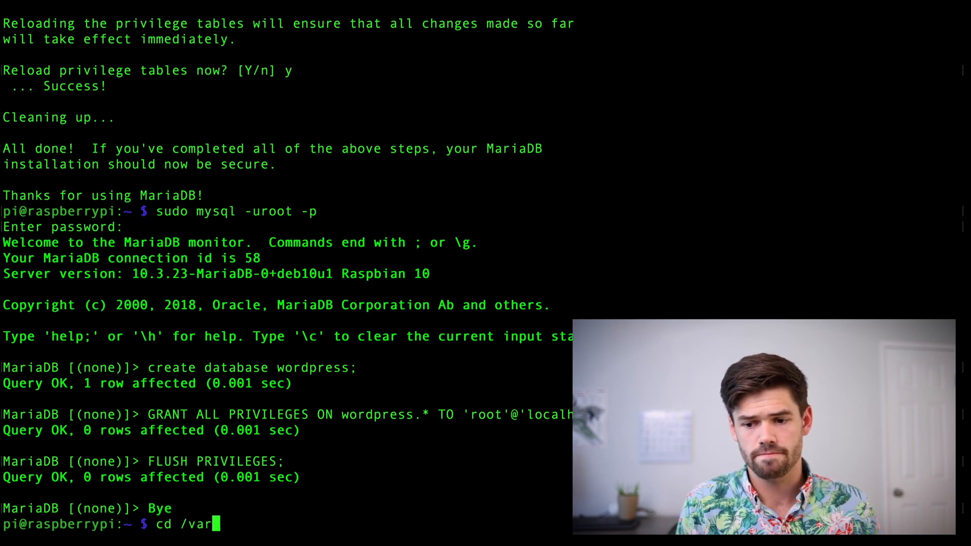
pyautogui.write('/www/html/')
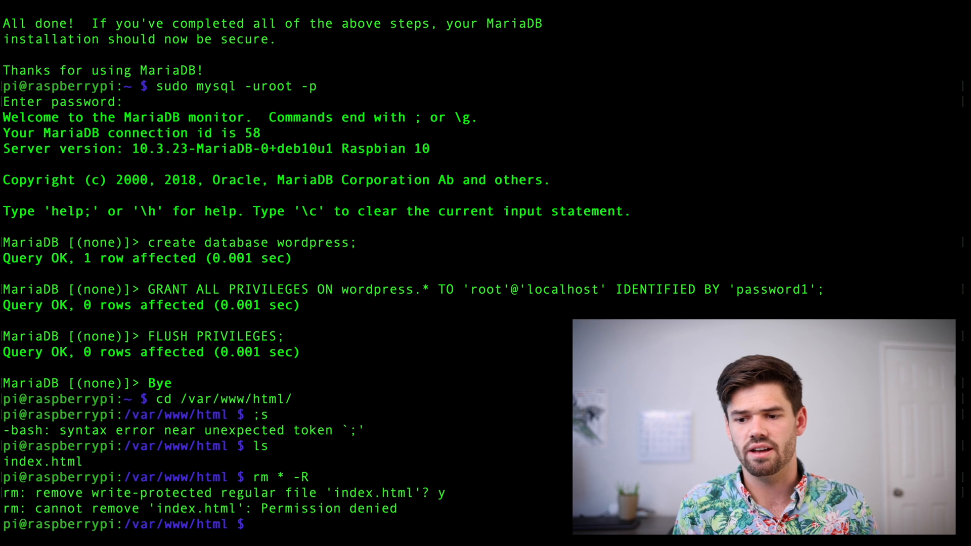
pyautogui.write('sudo rm')
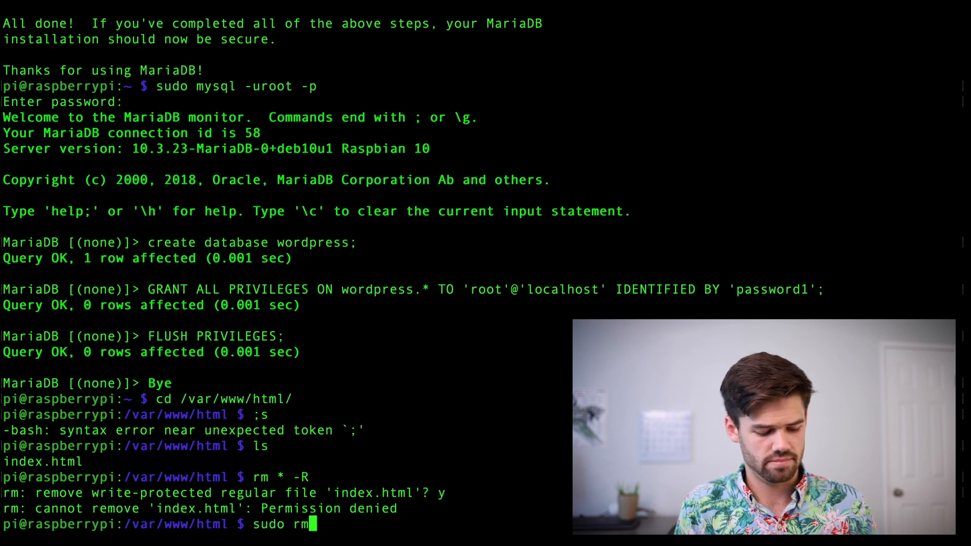
pyautogui.write('*-')
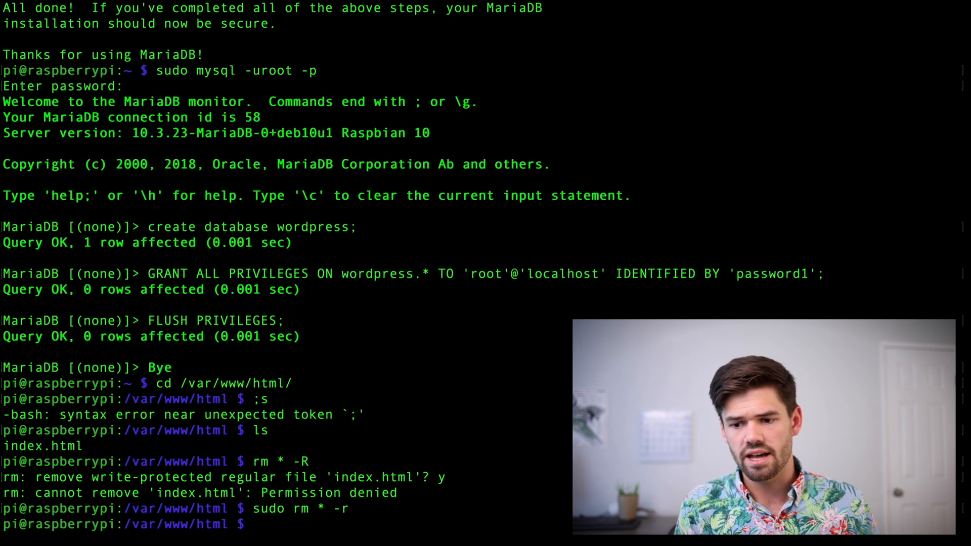
pyautogui.write('ls')
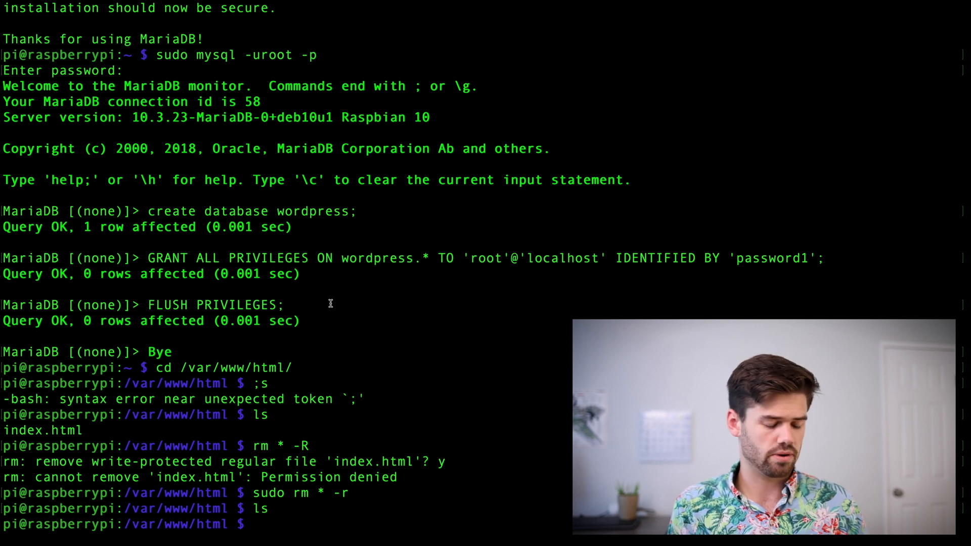
# Download wordpress.org/latest.tar.gz into the home folder with sudo wget and list it.
pyautogui.write('cd ~')
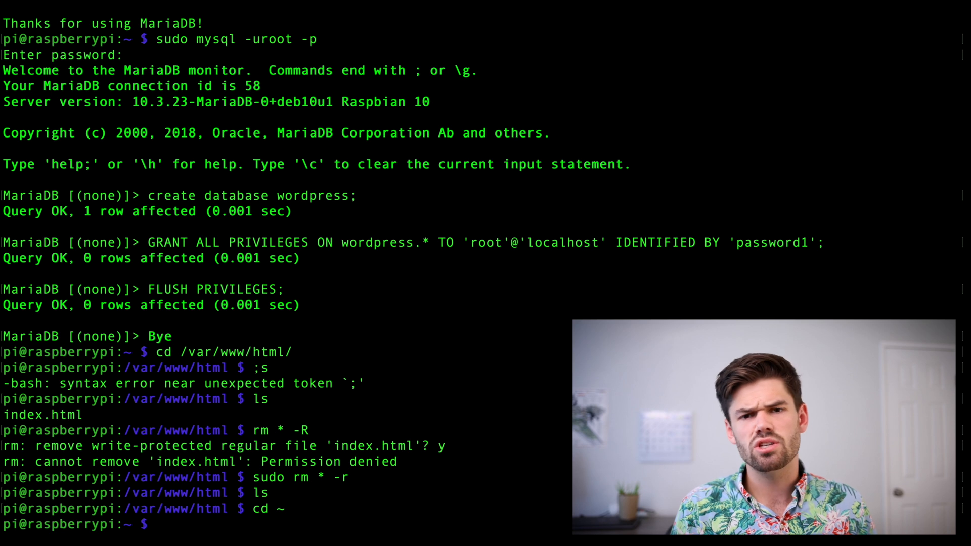
pyautogui.write('sudo wget http://wordpress.org/latest.tar.gz')
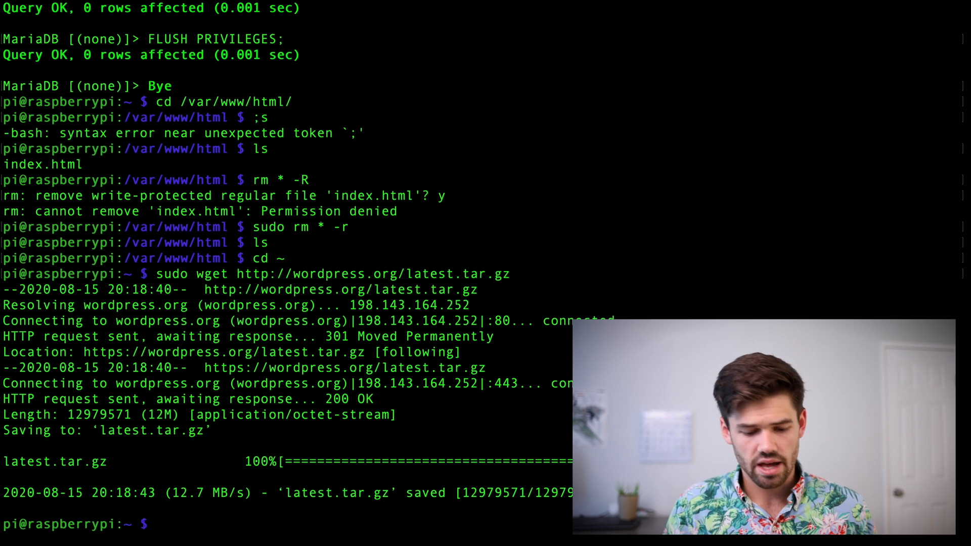
pyautogui.write('ls')
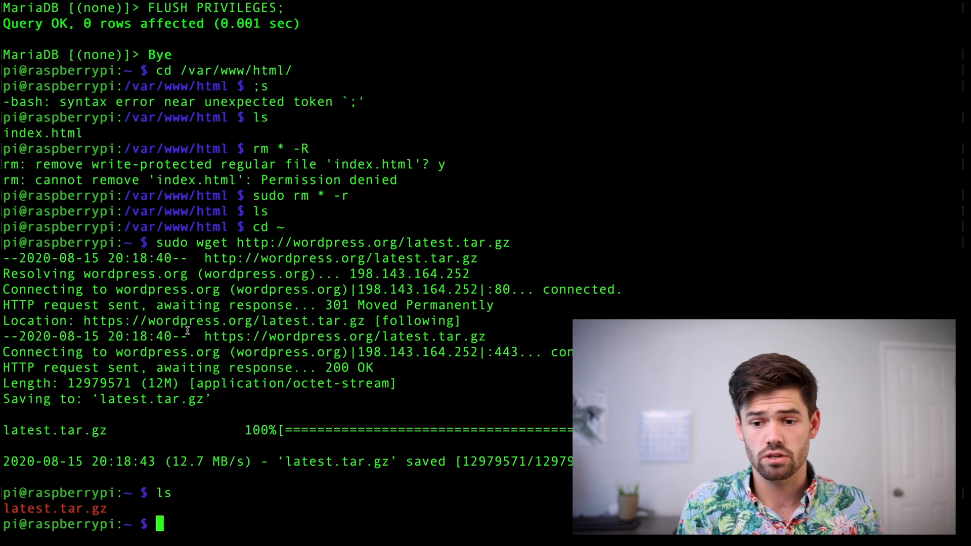
# Extract latest.tar.gz with sudo tar xzf, producing the wordpress folder.
pyautogui.write('sudo tar')
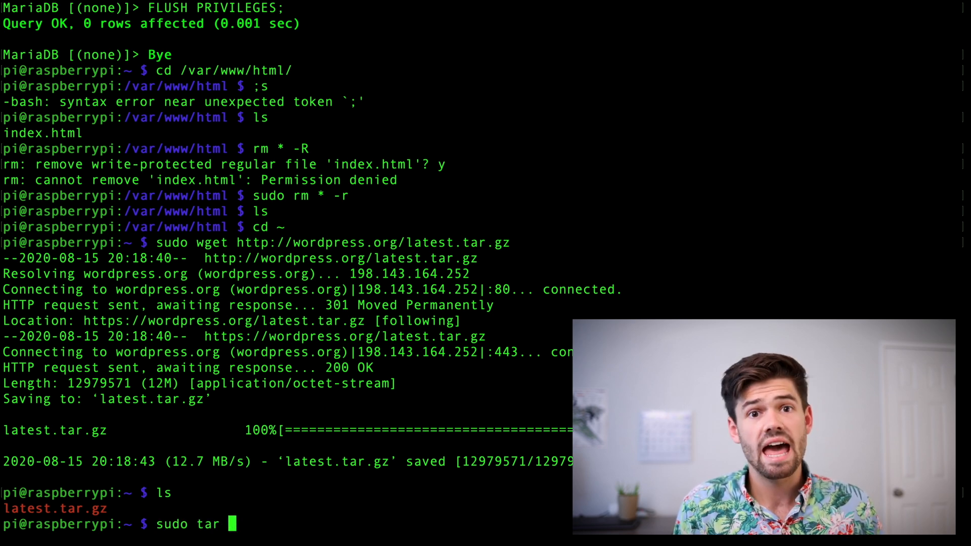
pyautogui.write('xzf')
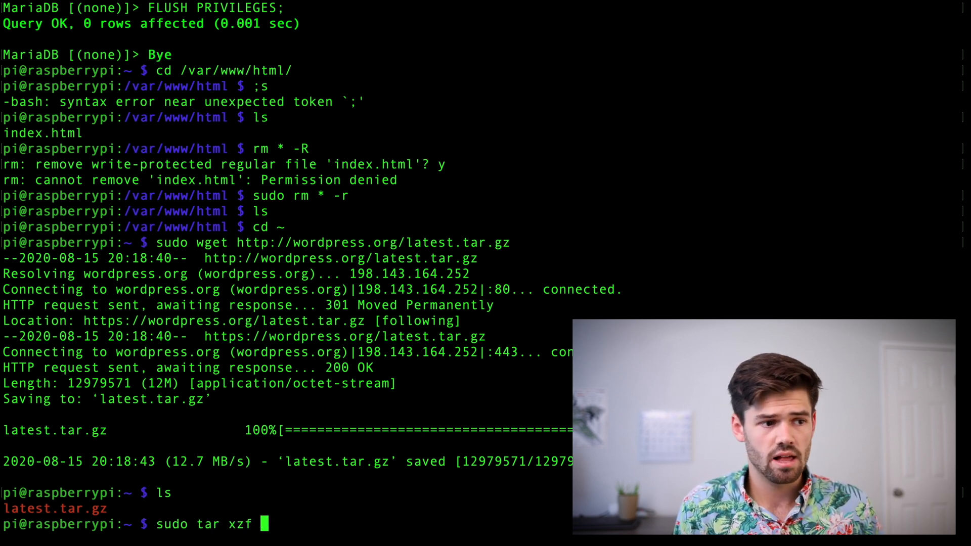
pyautogui.write('latest.tar.gz')
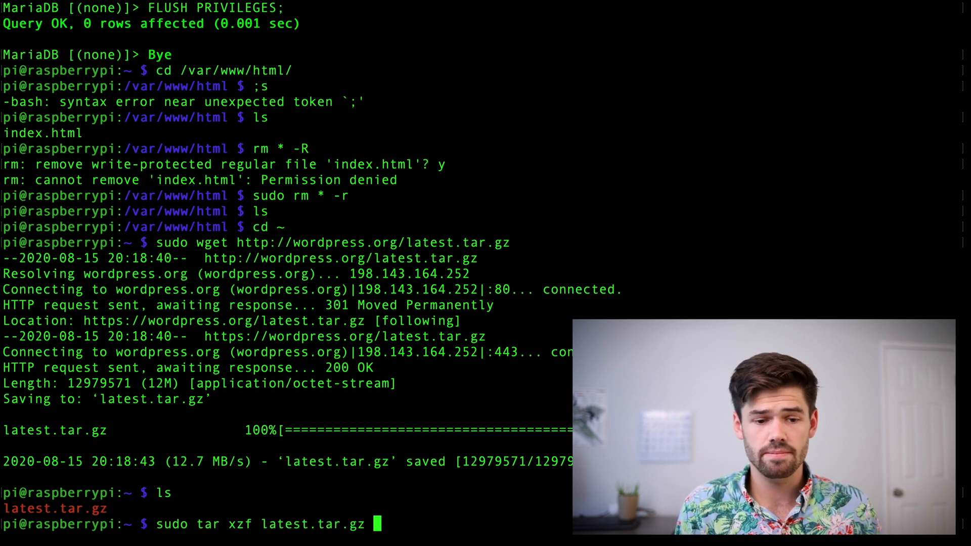
pyautogui.press('Return')
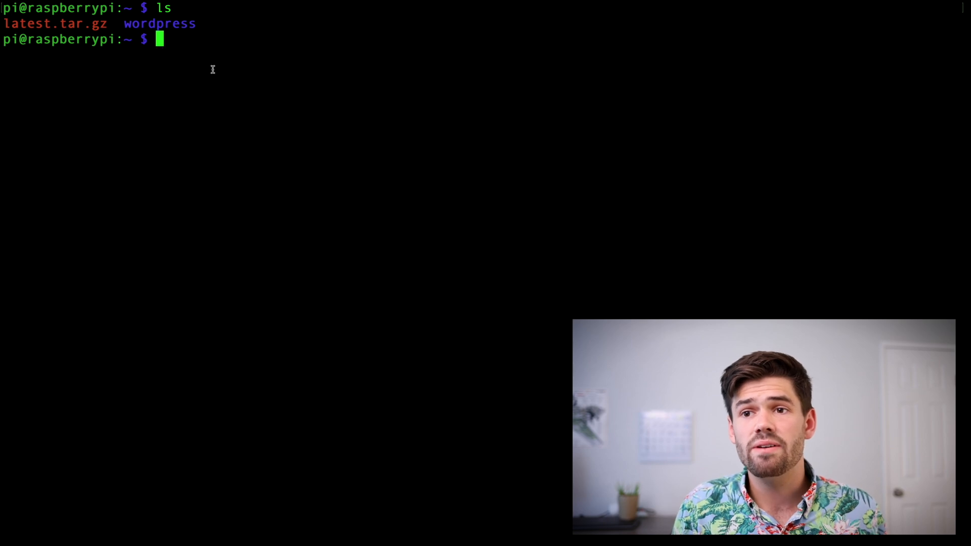
pyautogui.moveTo(240, 135)
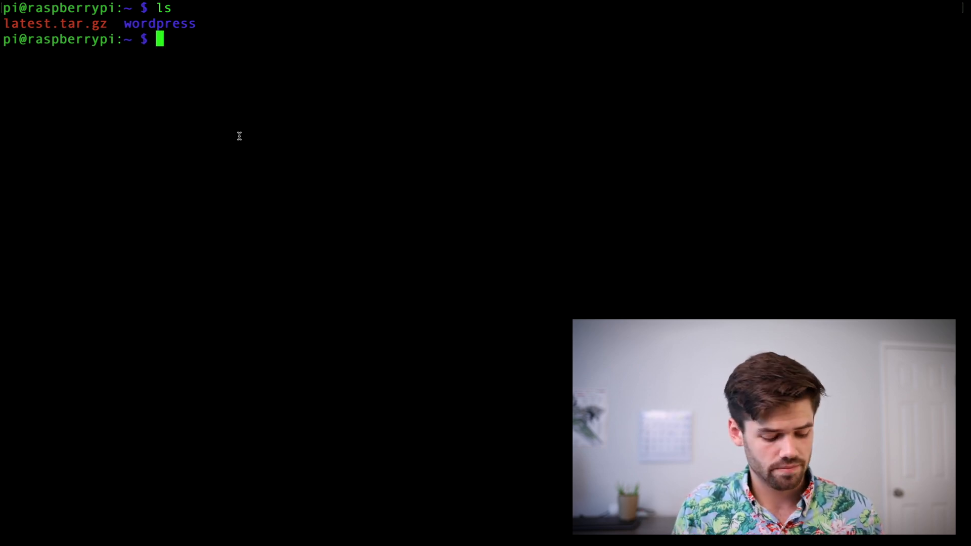
# Copy wordpress/* recursively into /var/www/html/ with sudo cp -r.
pyautogui.write('s')
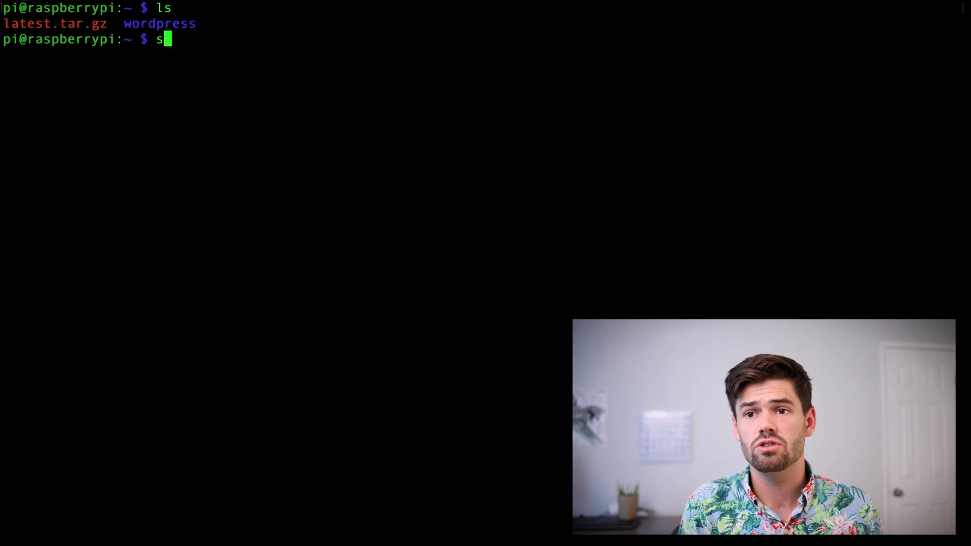
pyautogui.write('udo cp')
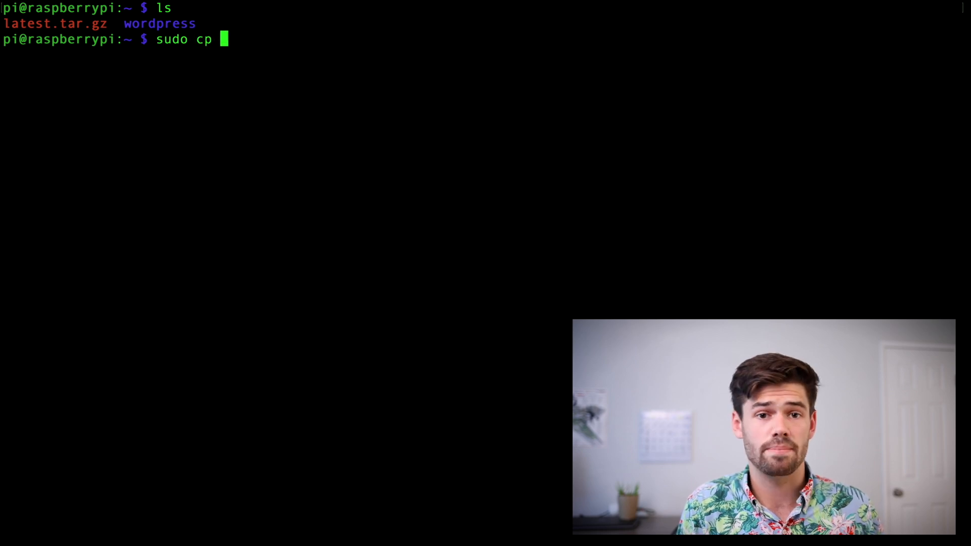
pyautogui.write('wordpress/*')
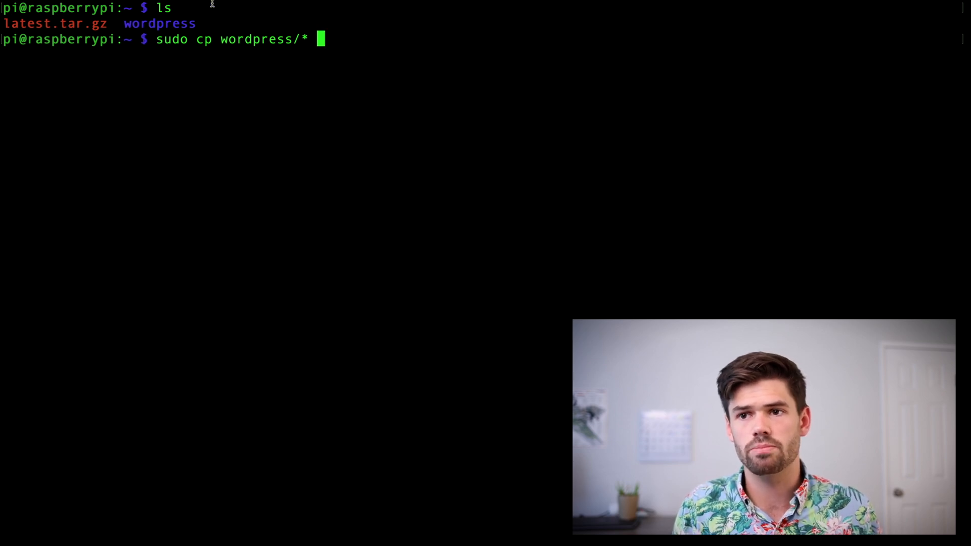
pyautogui.moveTo(496, 27)
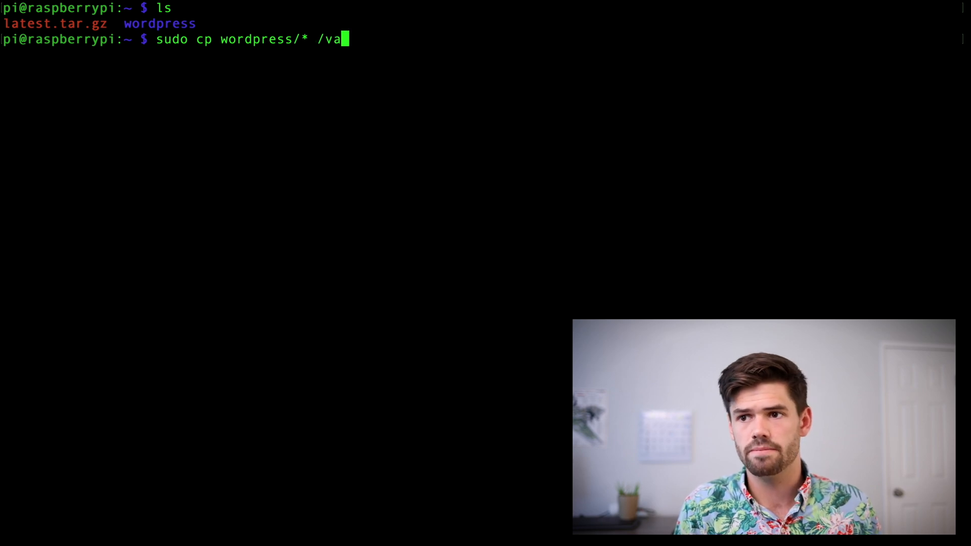
pyautogui.write('r/www/html/')
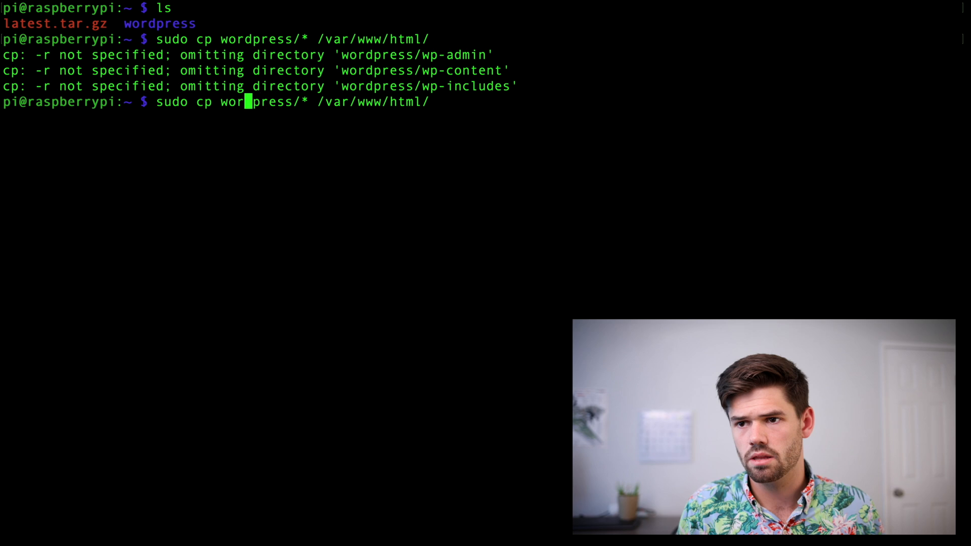
pyautogui.write('-r')
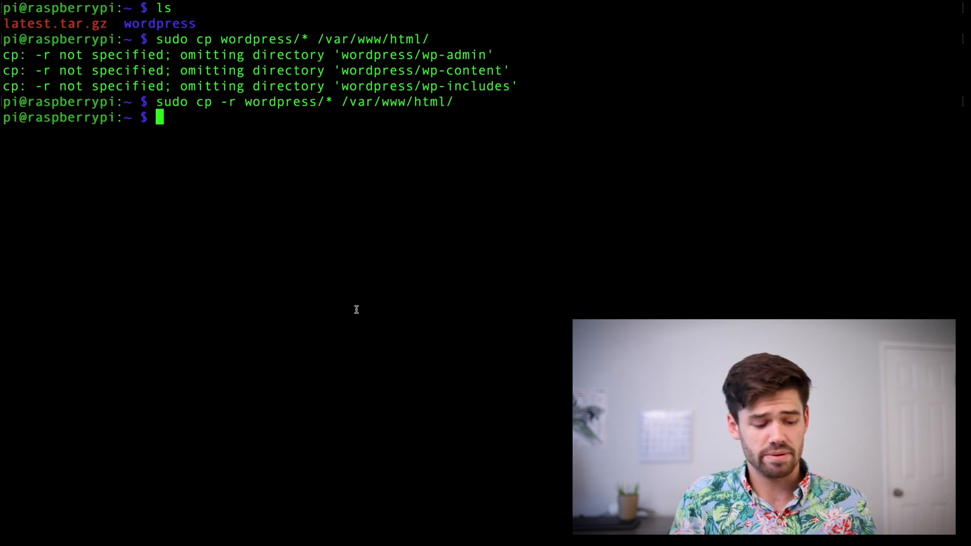
# Change into /var/www/html to check the copied files.
pyautogui.write('cd')
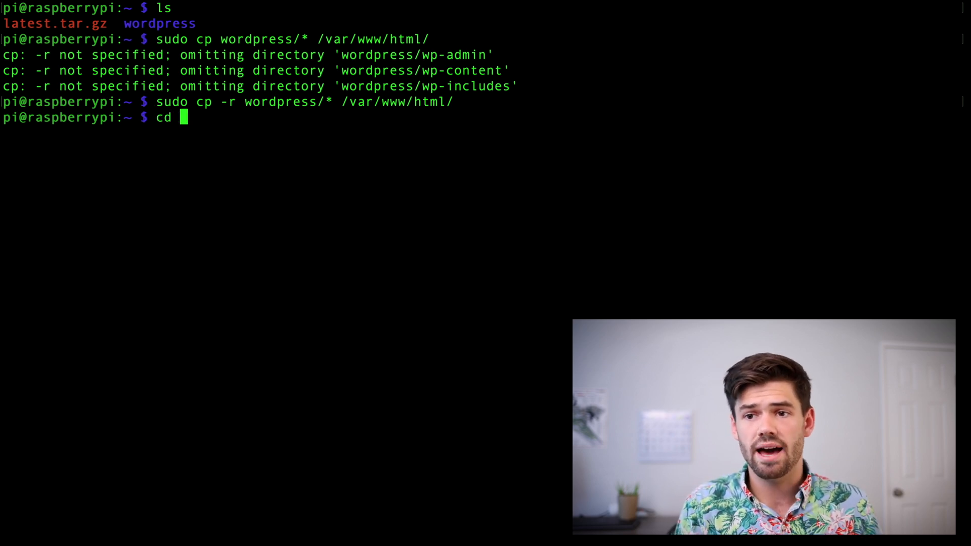
pyautogui.write('/var/www/html/')
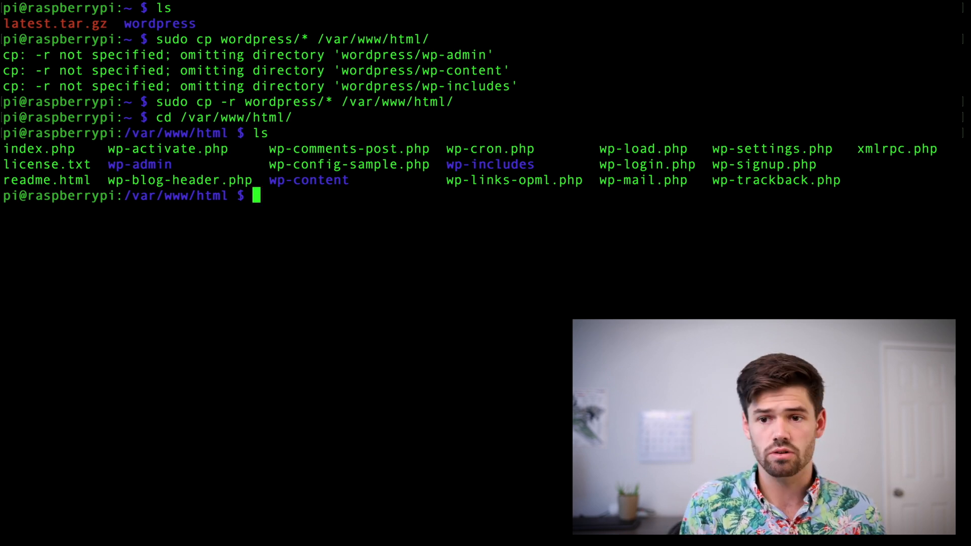
# Make www-data the owner of everything in /var/www/html and verify with a detailed listing.
pyautogui.write('sudo chown -R')
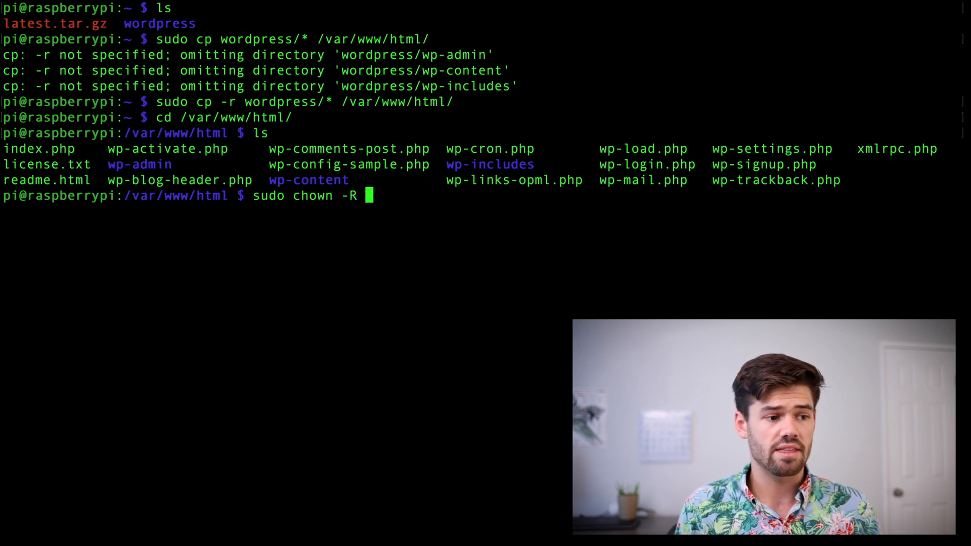
pyautogui.write('www=')
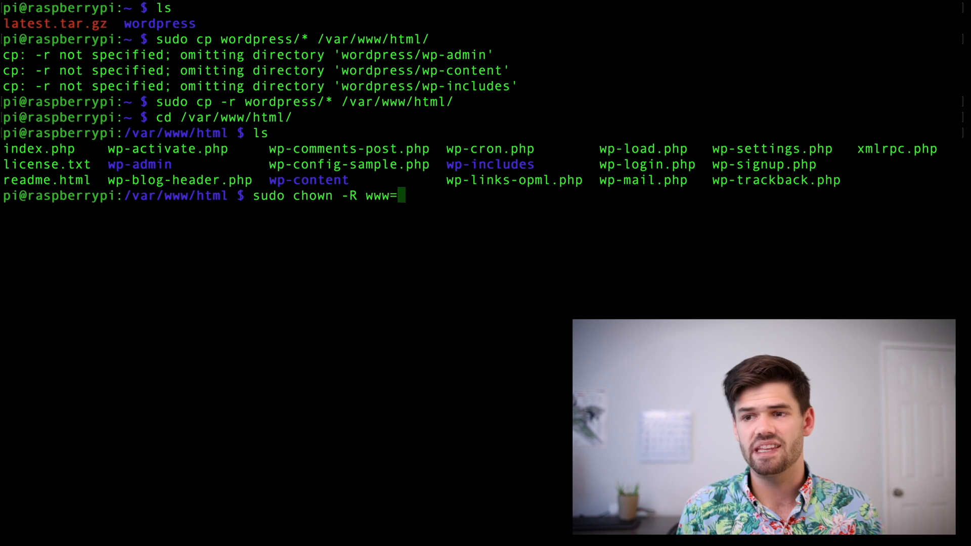
pyautogui.write('data')
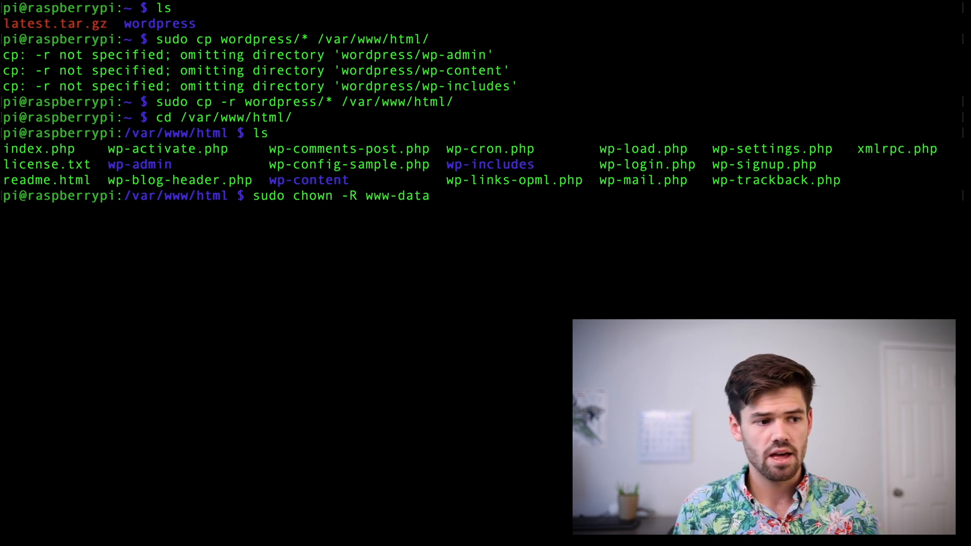
pyautogui.write(': .')
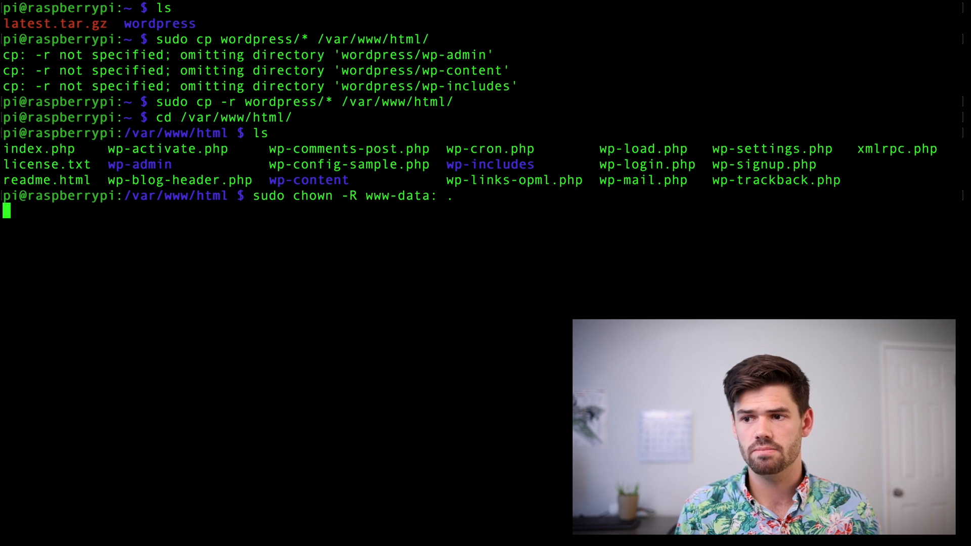
pyautogui.write('ls -a')
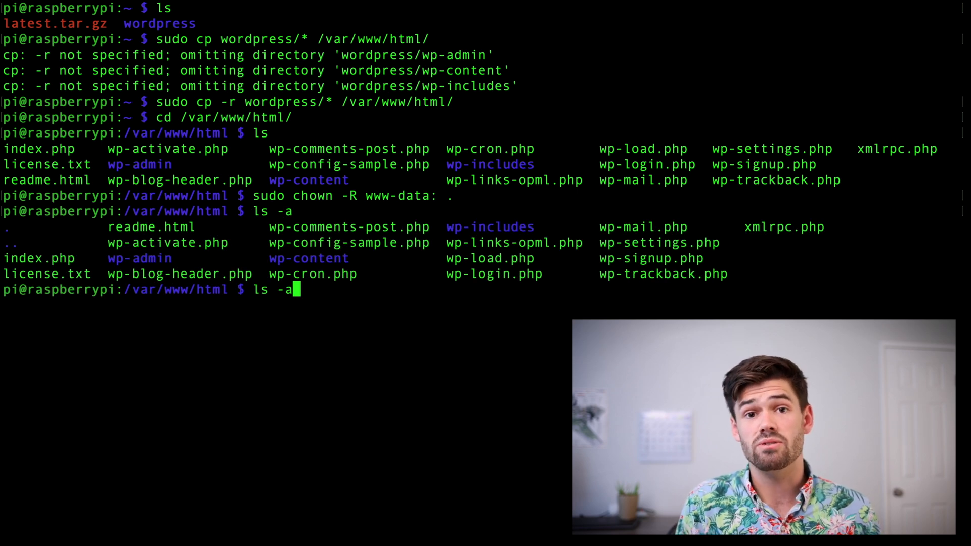
pyautogui.press('Return')
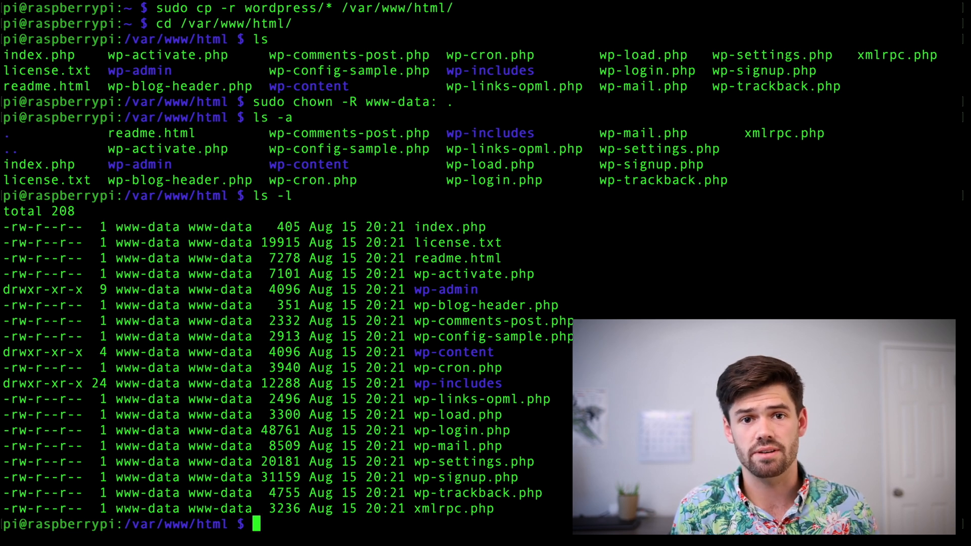
# Restart the apache2 service with sudo service apache2 restart.
pyautogui.write('sudo service ap')
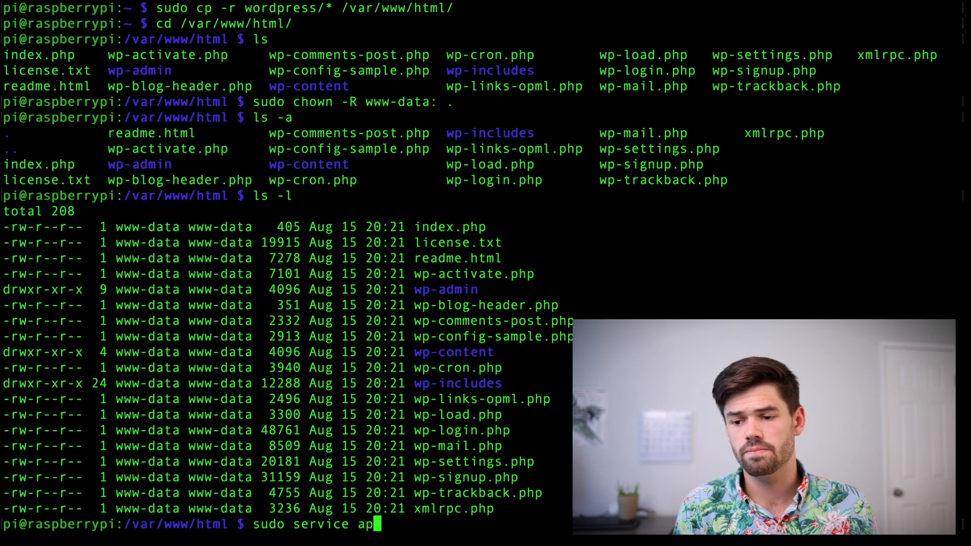
pyautogui.press('Tab')
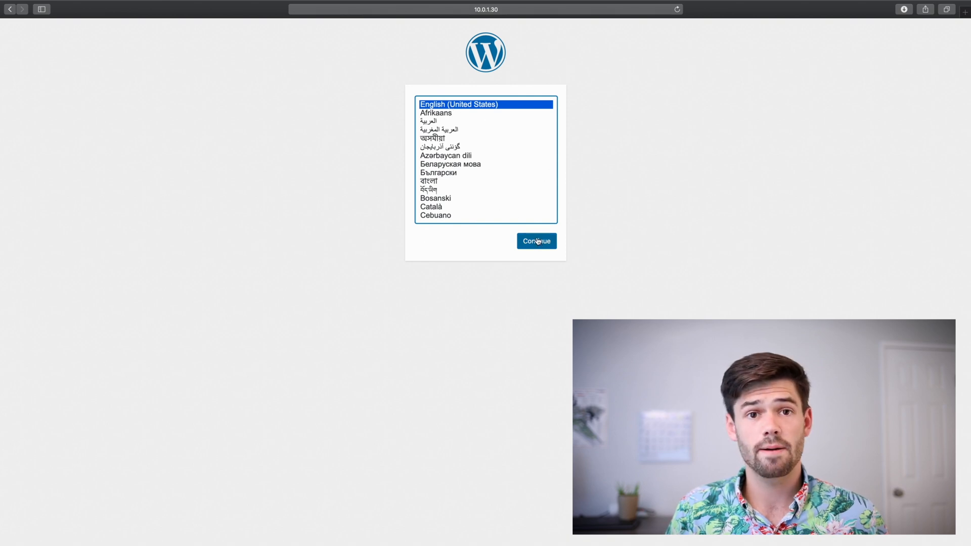
# Continue WordPress setup at 10.0.1.30 in English (United States) to the welcome page.
pyautogui.click(536, 241)
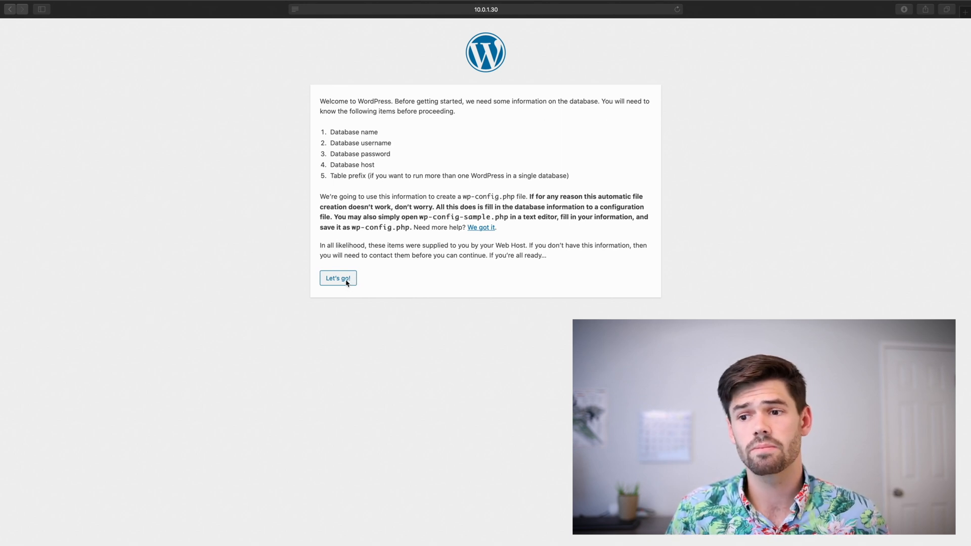
pyautogui.click(338, 278)
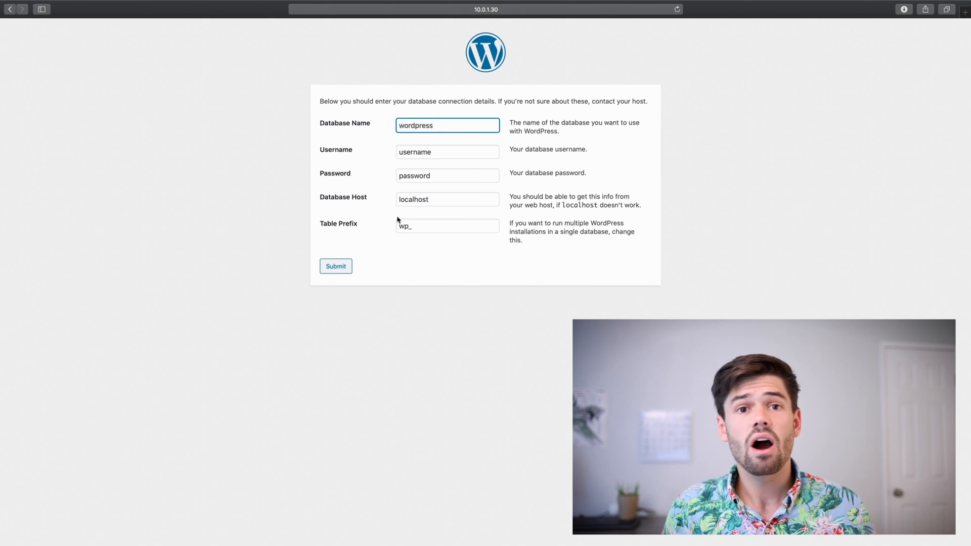
pyautogui.moveTo(334, 132)
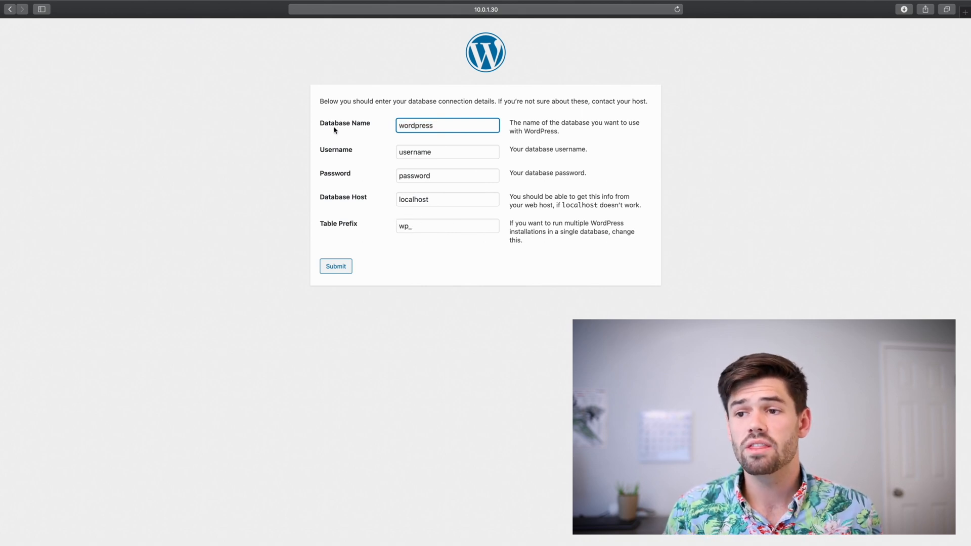
pyautogui.moveTo(336, 199)
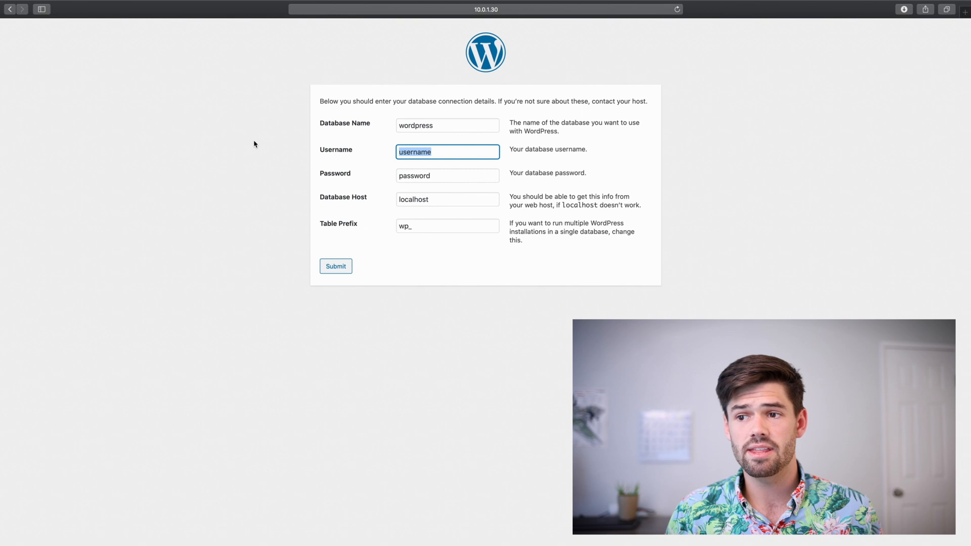
pyautogui.write('r')
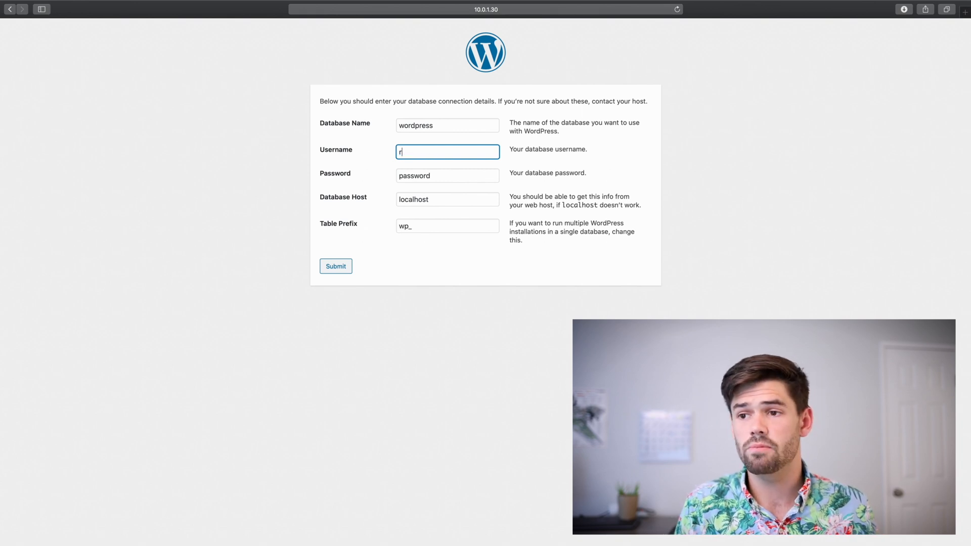
pyautogui.click(447, 176)
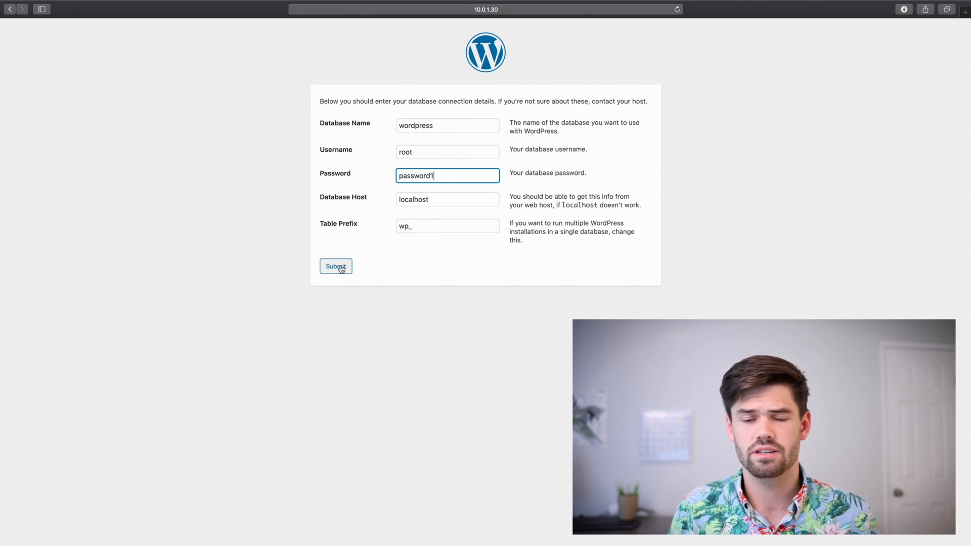
pyautogui.click(336, 266)
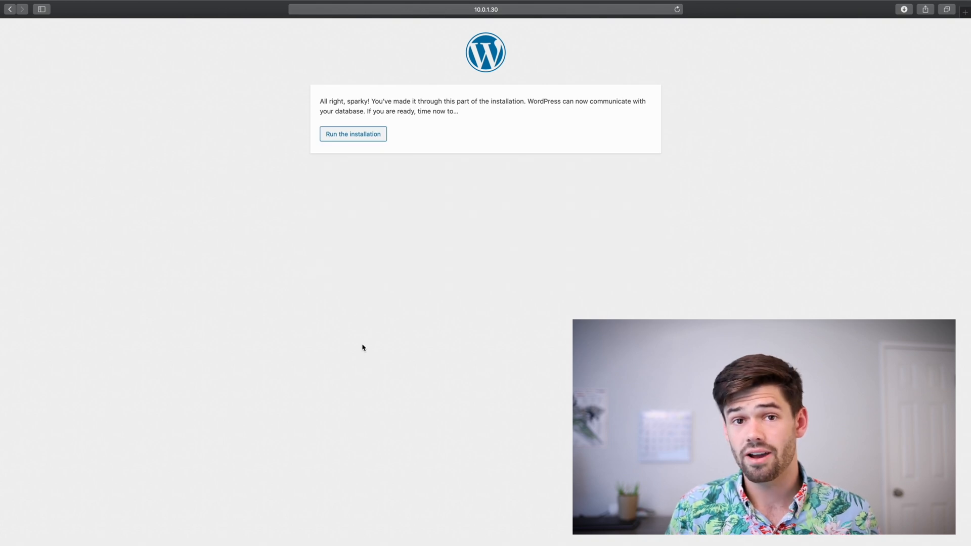
pyautogui.moveTo(335, 140)
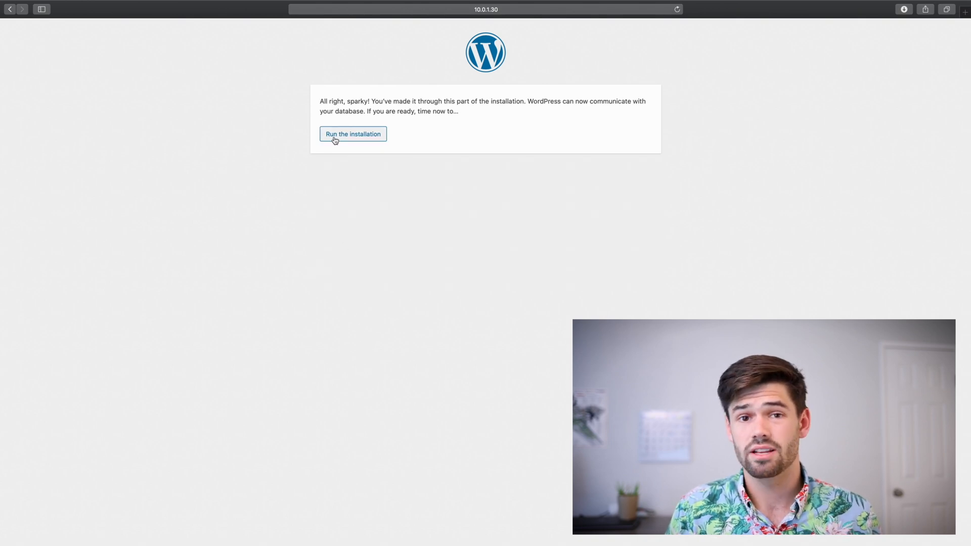
# Run the installation and enter site title SpaceRex2 with username Will.
pyautogui.click(353, 134)
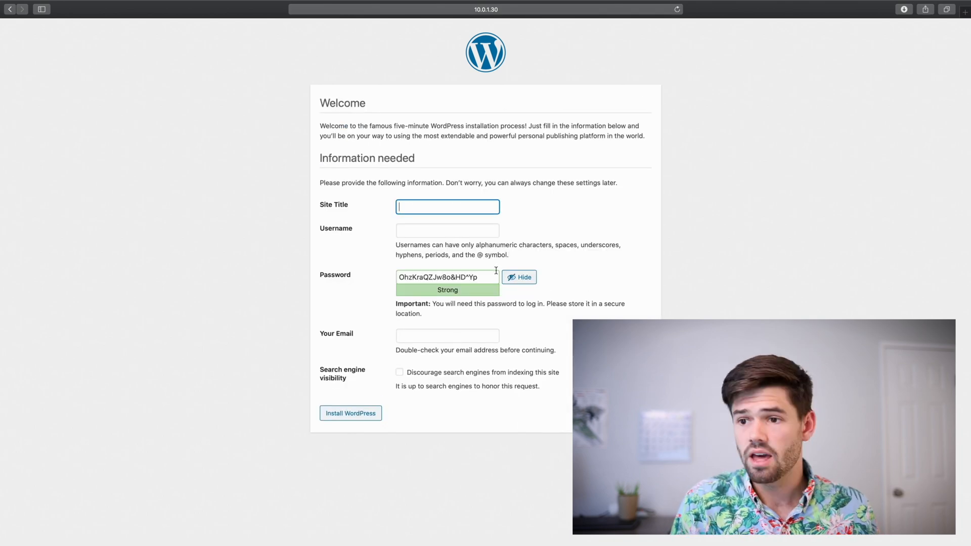
pyautogui.write('SpaceRex2')
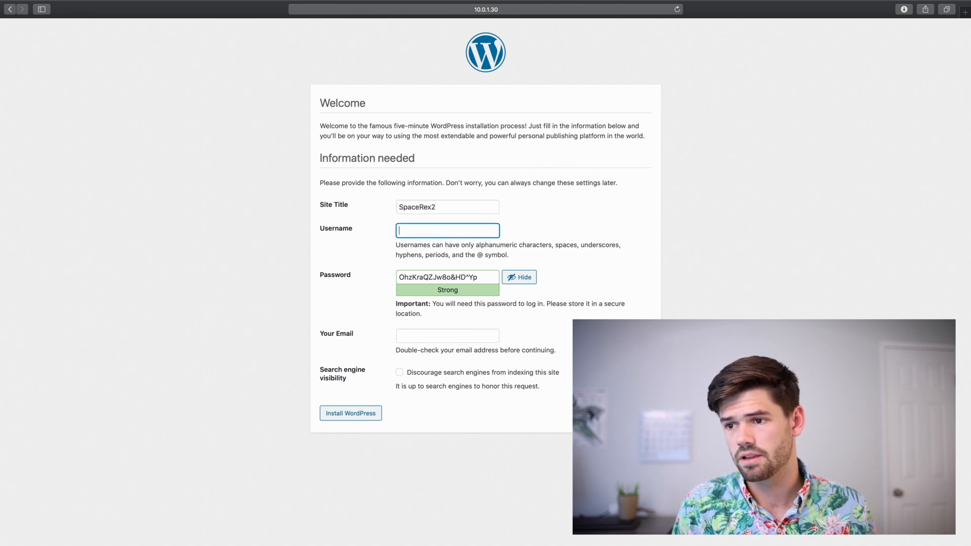
pyautogui.write('Will')
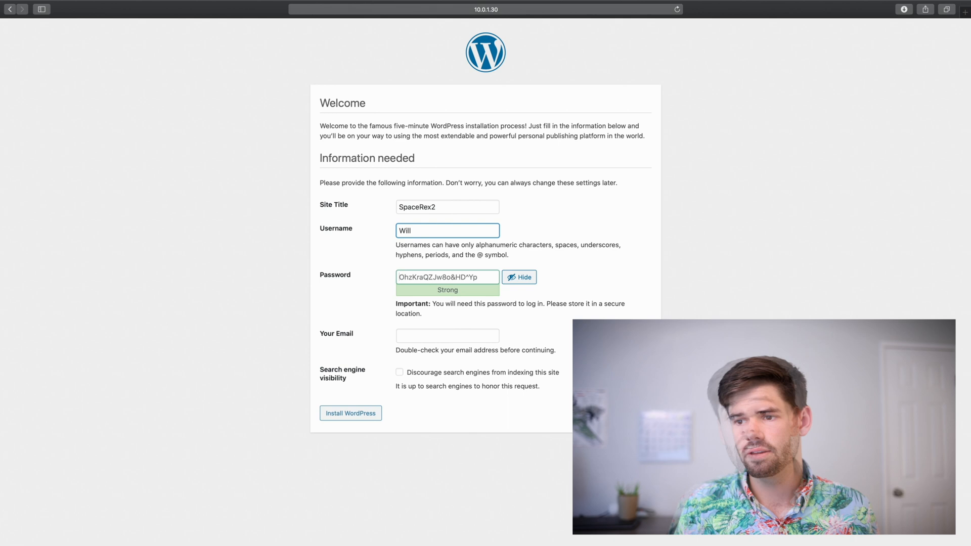
pyautogui.click(447, 277)
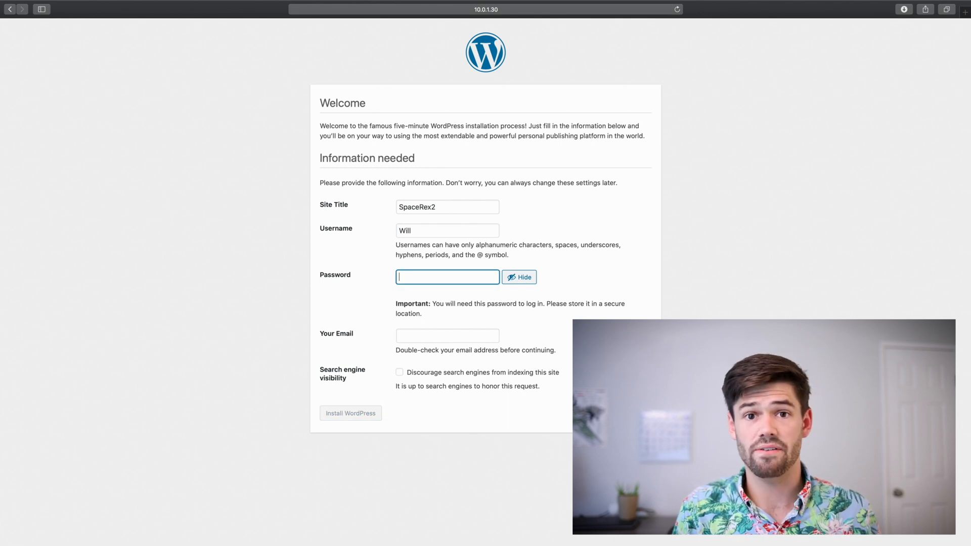
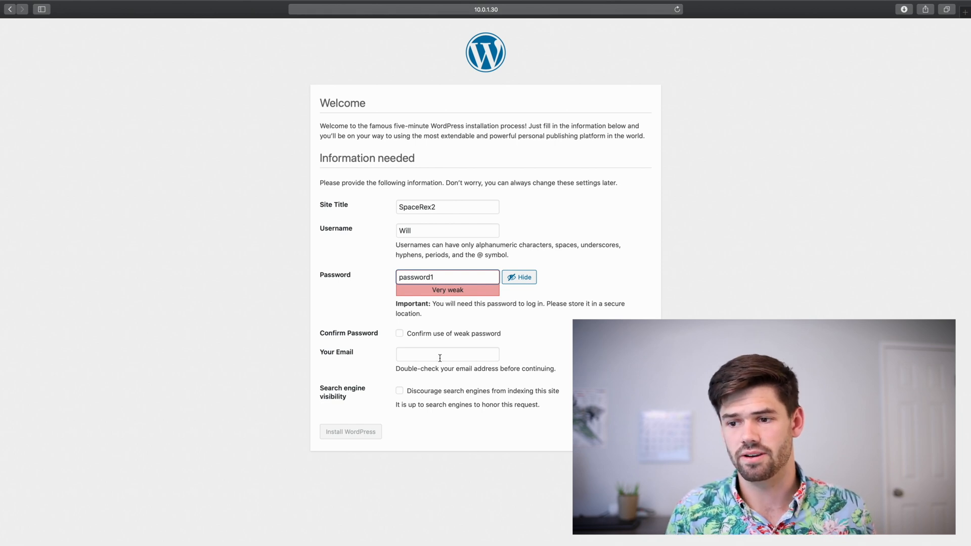
pyautogui.click(400, 334)
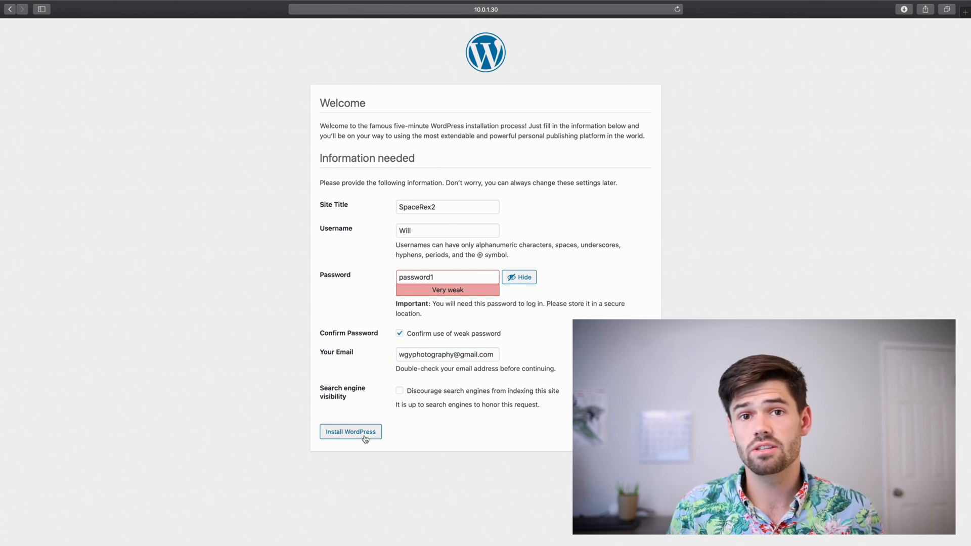
pyautogui.click(350, 431)
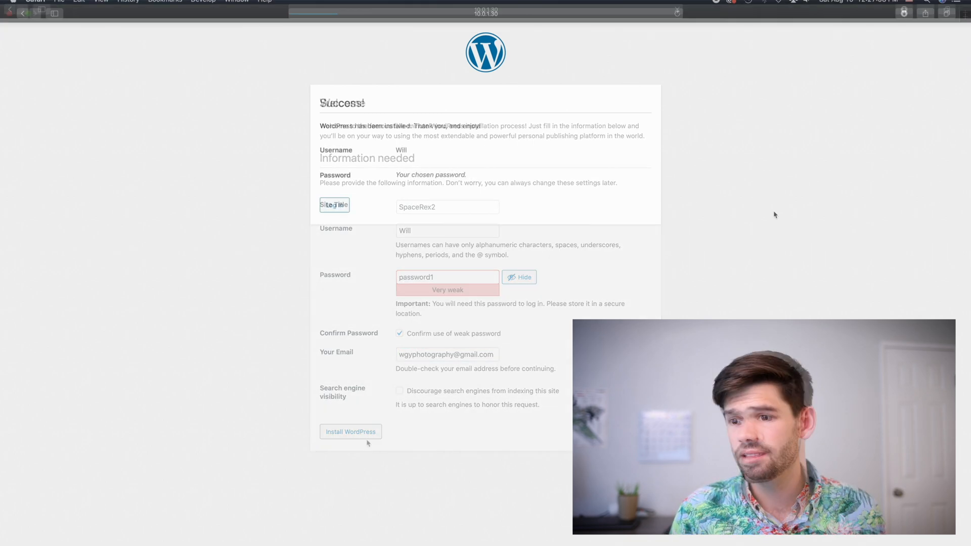
# Log in as Will to reach the SpaceRex2 admin dashboard.
pyautogui.click(350, 431)
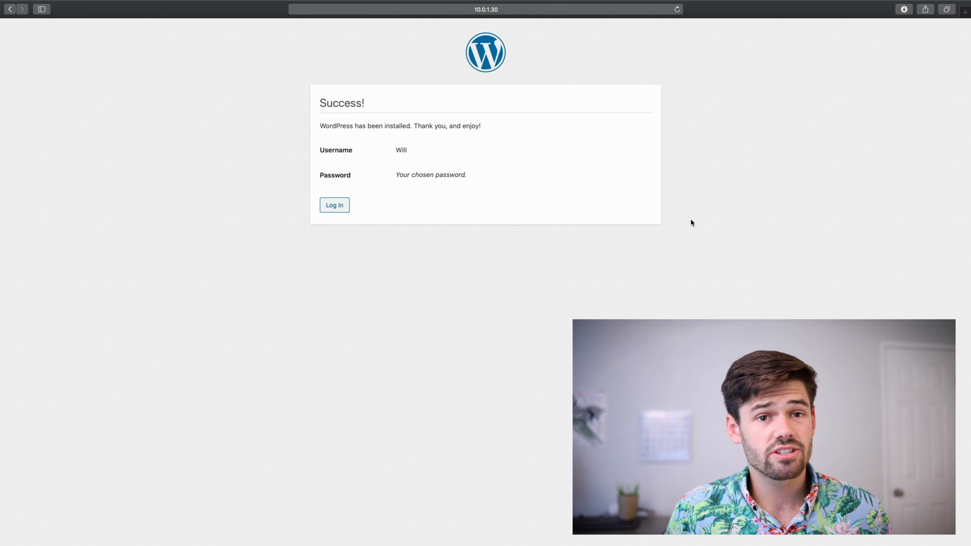
pyautogui.click(334, 204)
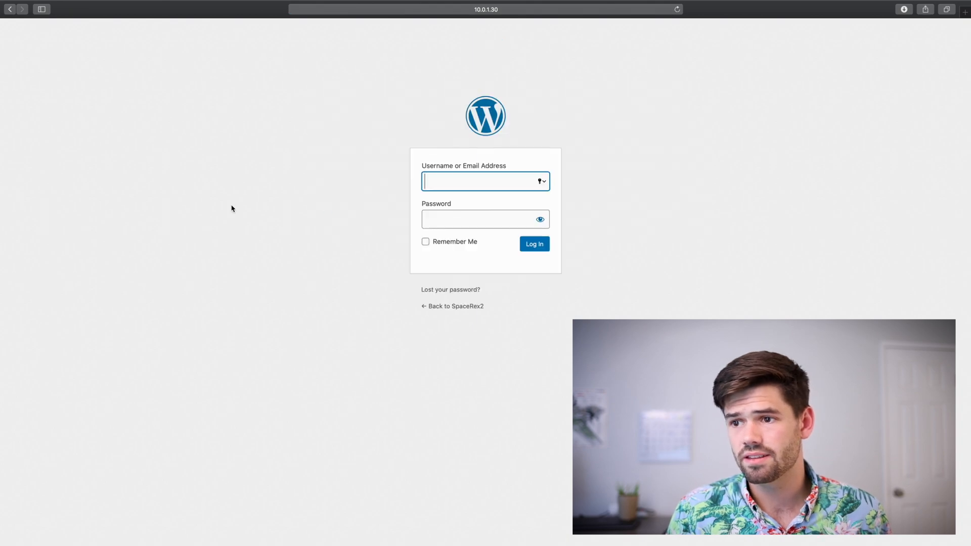
pyautogui.write('Wi')
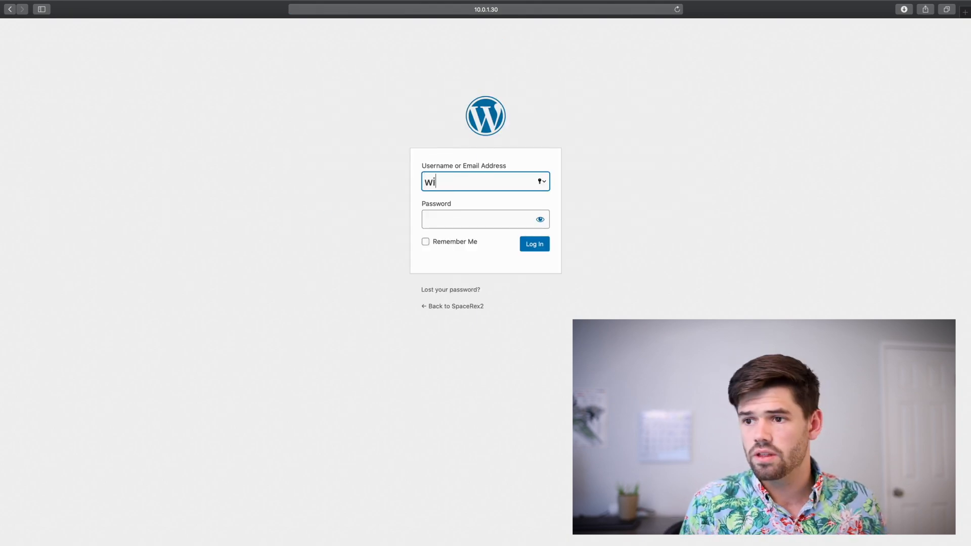
pyautogui.write('ll')
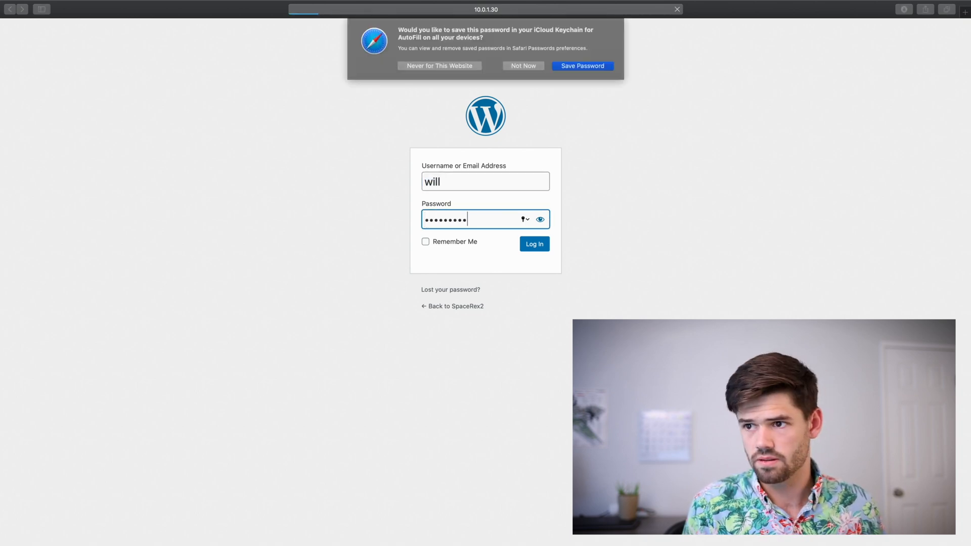
pyautogui.click(534, 244)
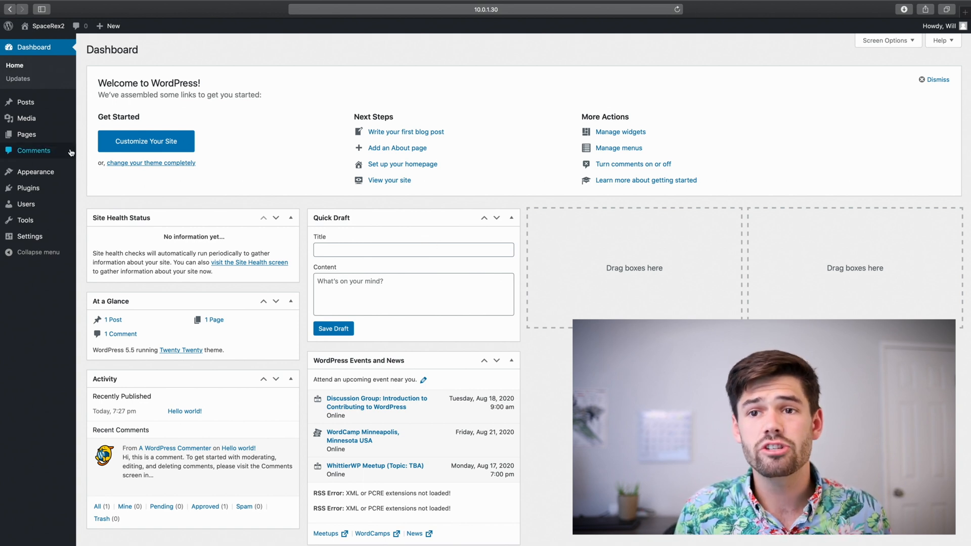
pyautogui.moveTo(40, 176)
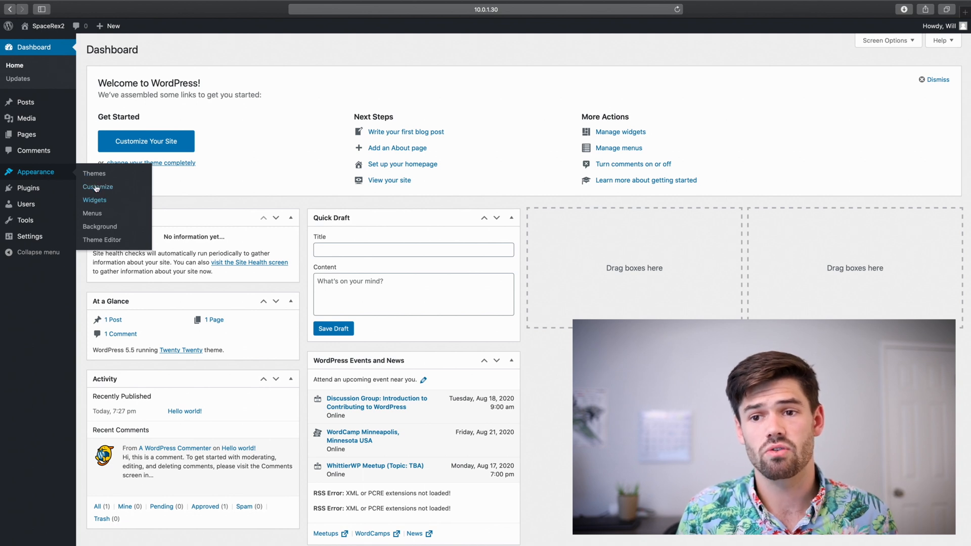
# View the installed themes, then the plugins list showing Akismet Anti-Spam and Hello Dolly.
pyautogui.click(94, 173)
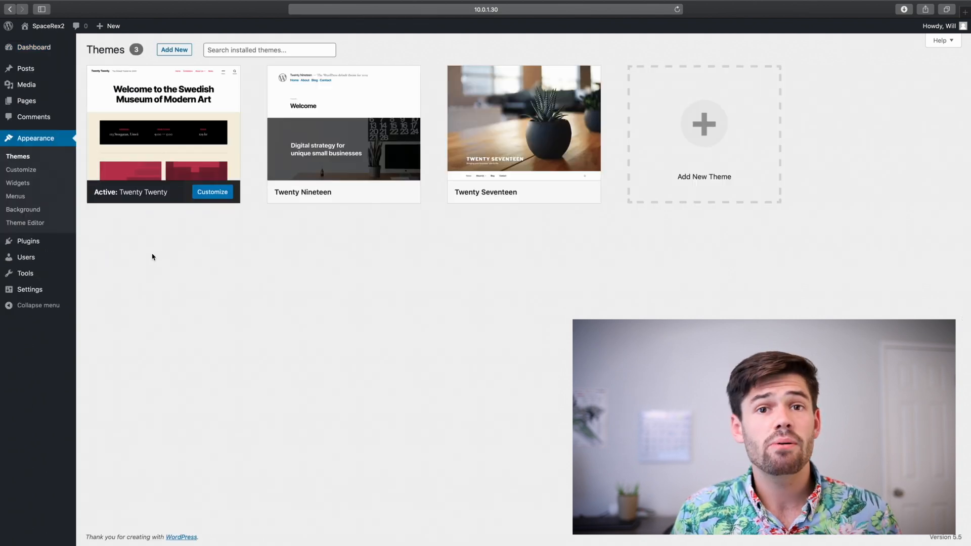
pyautogui.moveTo(28, 241)
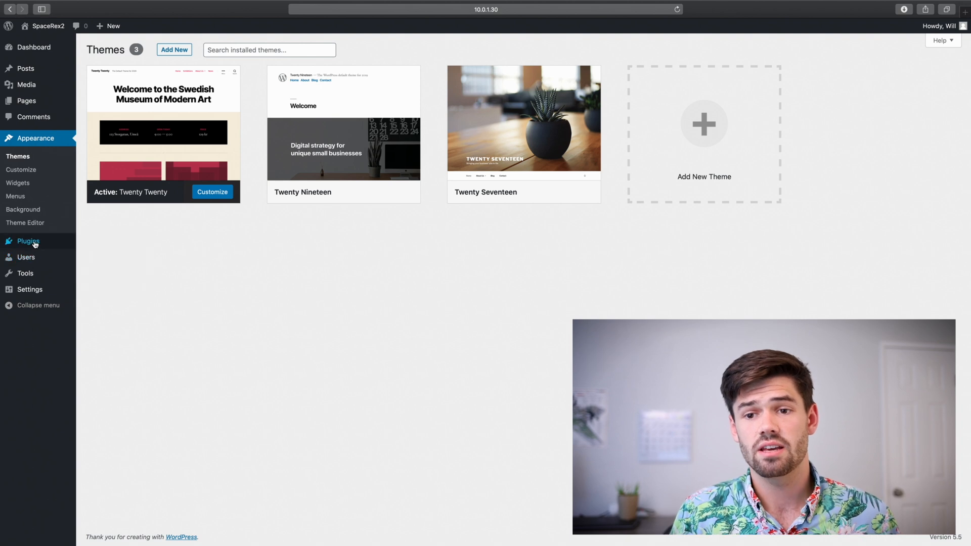
pyautogui.click(28, 241)
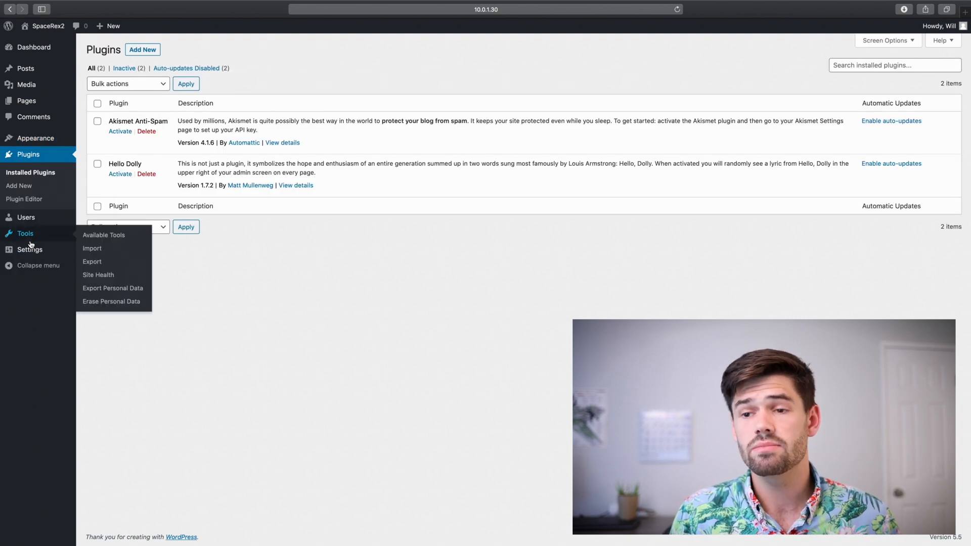
pyautogui.click(198, 272)
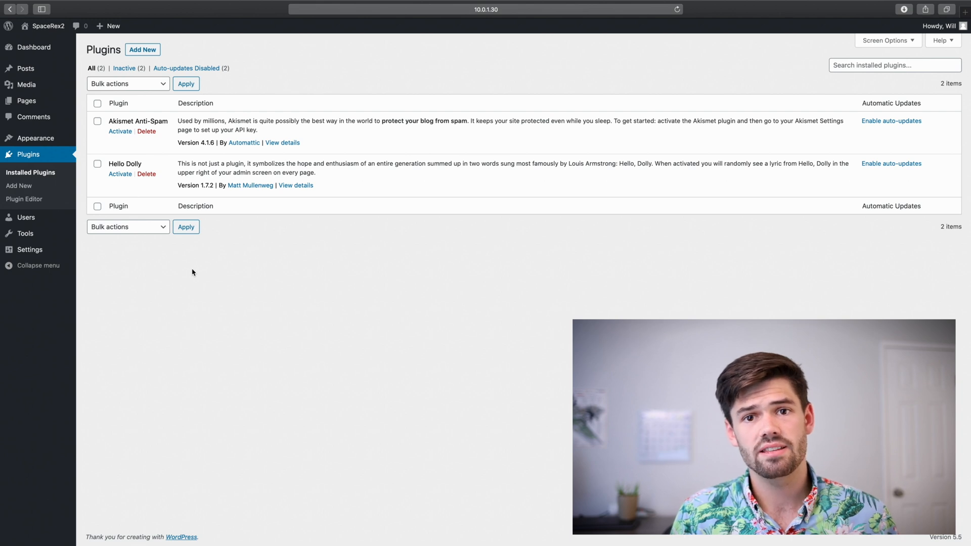
pyautogui.moveTo(190, 273)
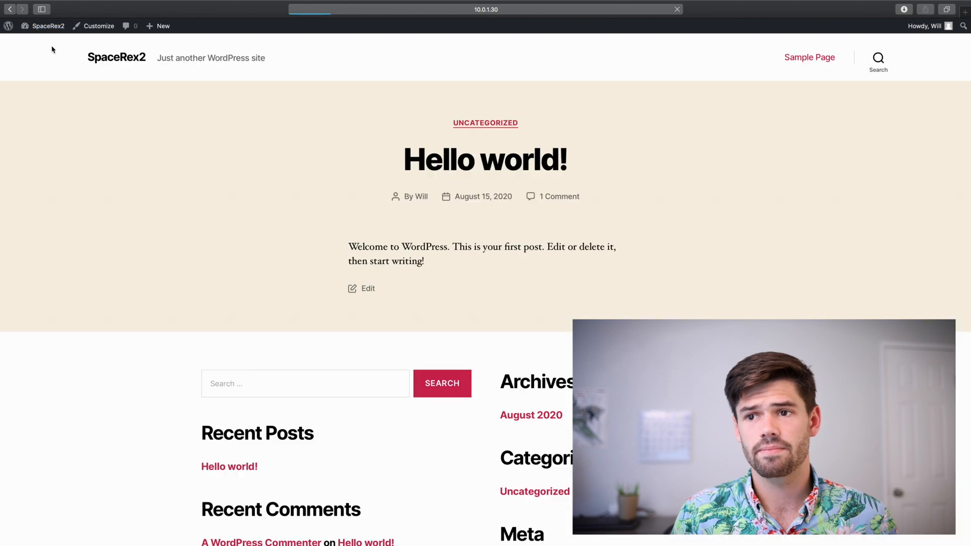
# View the SpaceRex2 front page, then load the SpaceRex website from favourites.
pyautogui.scroll(-3)
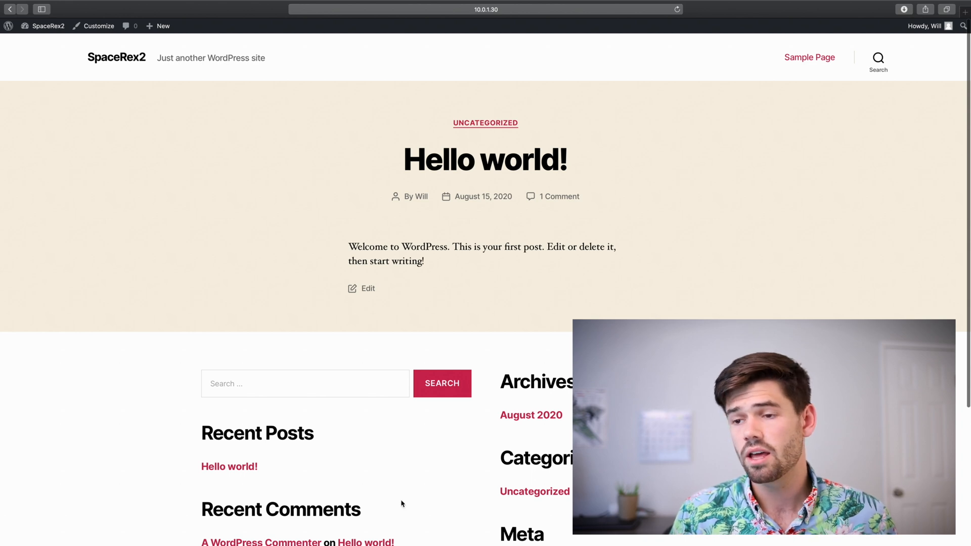
pyautogui.moveTo(513, 18)
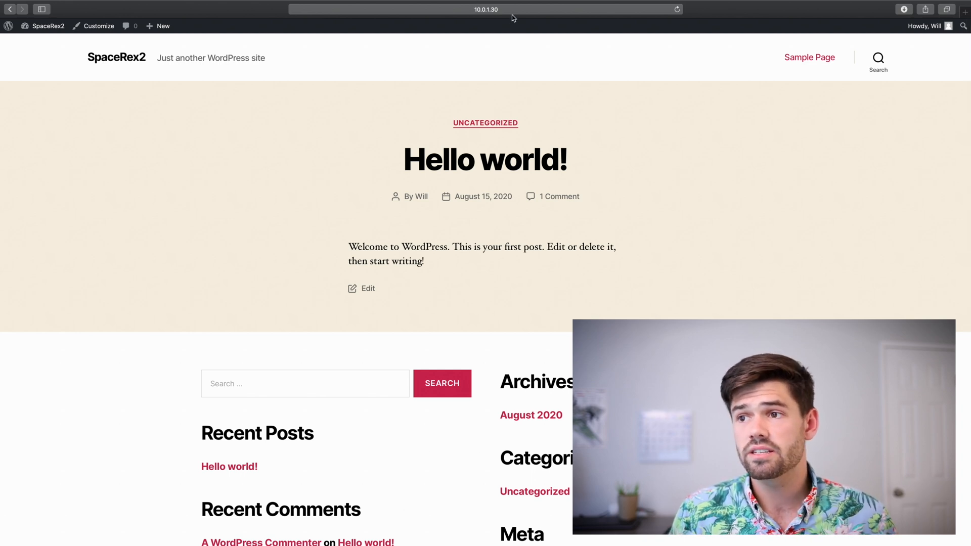
pyautogui.click(486, 9)
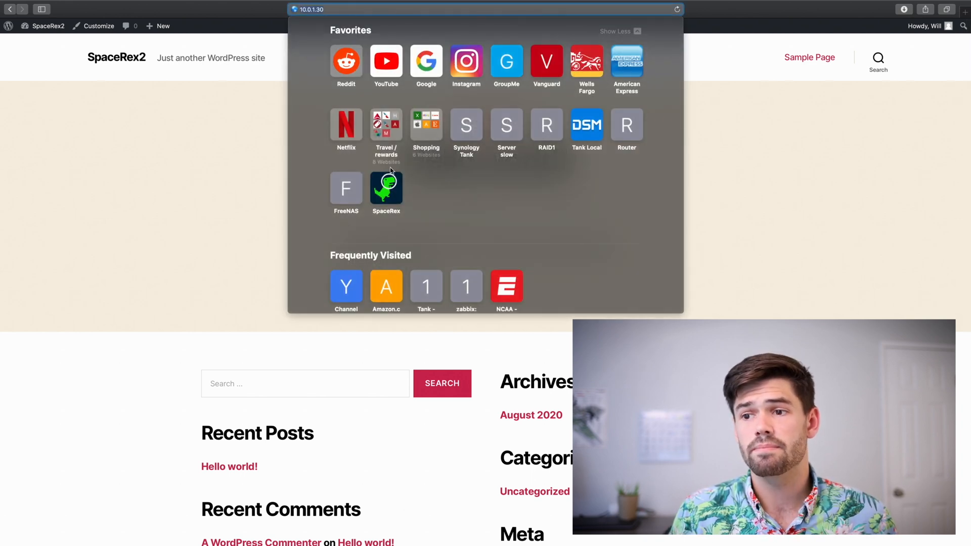
pyautogui.click(387, 188)
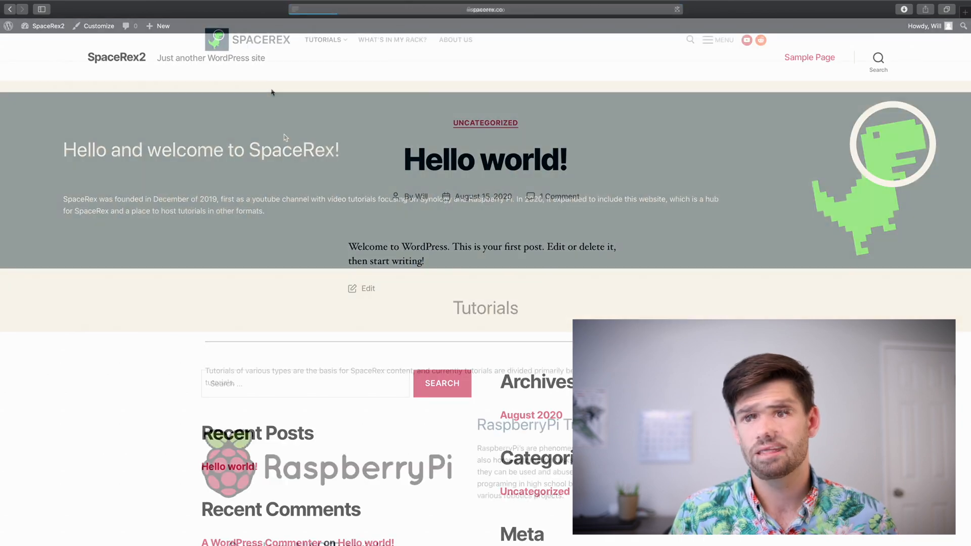